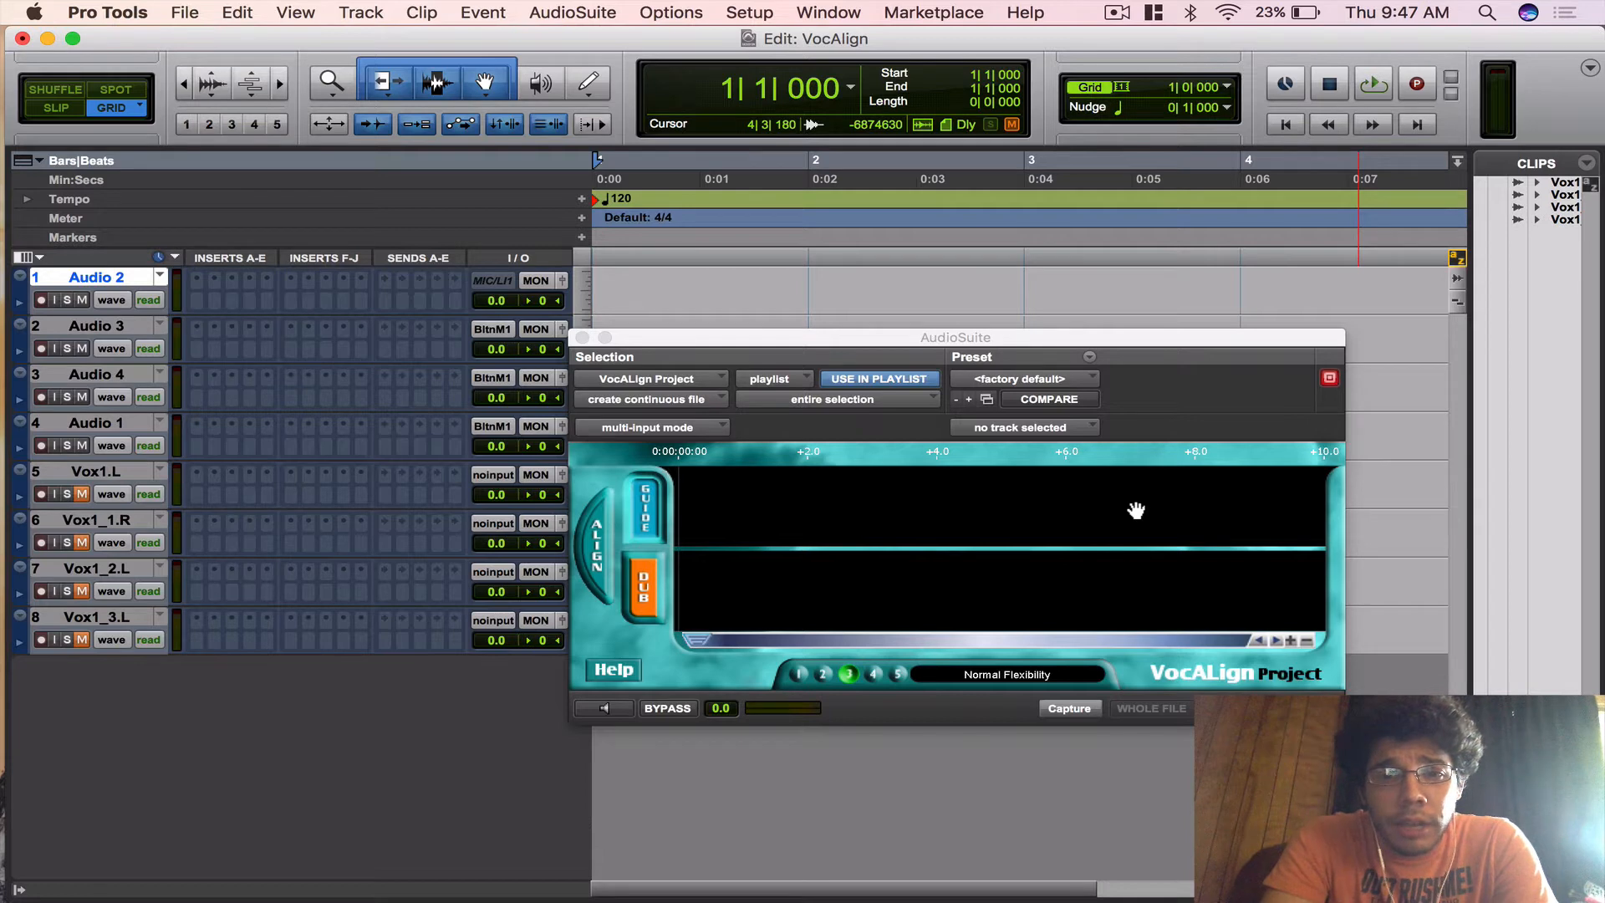
# - Load VocALign Project from the AudioSuite Other category and dismiss the guide-not-loaded error after trying Align
pyautogui.moveTo(955, 336); pyautogui.dragTo(827, 231)
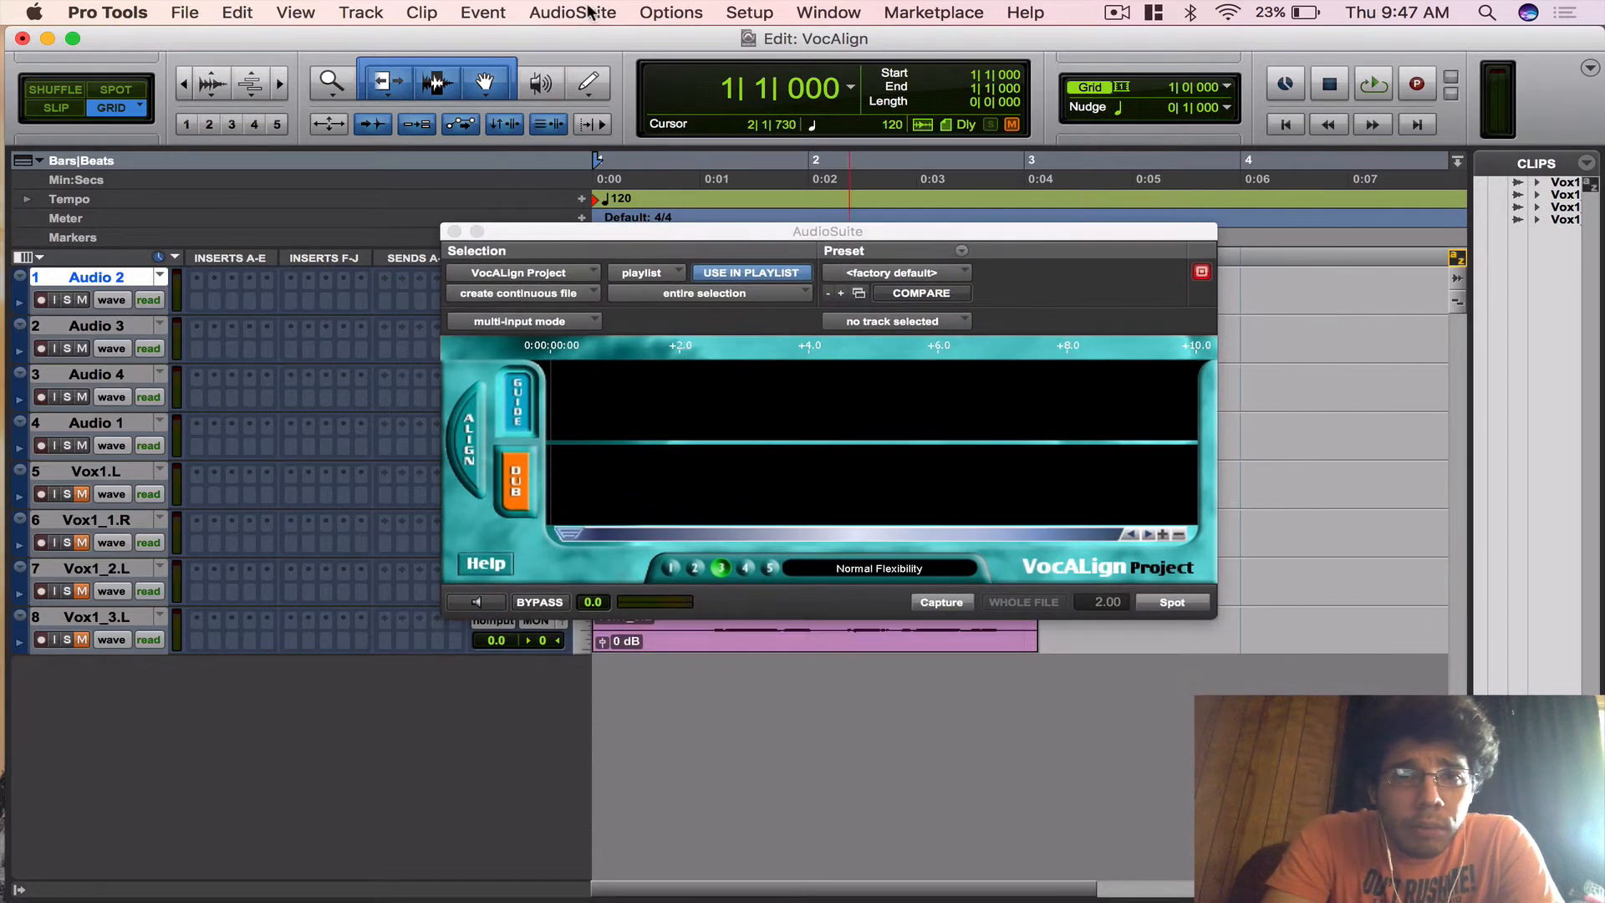
pyautogui.click(572, 12)
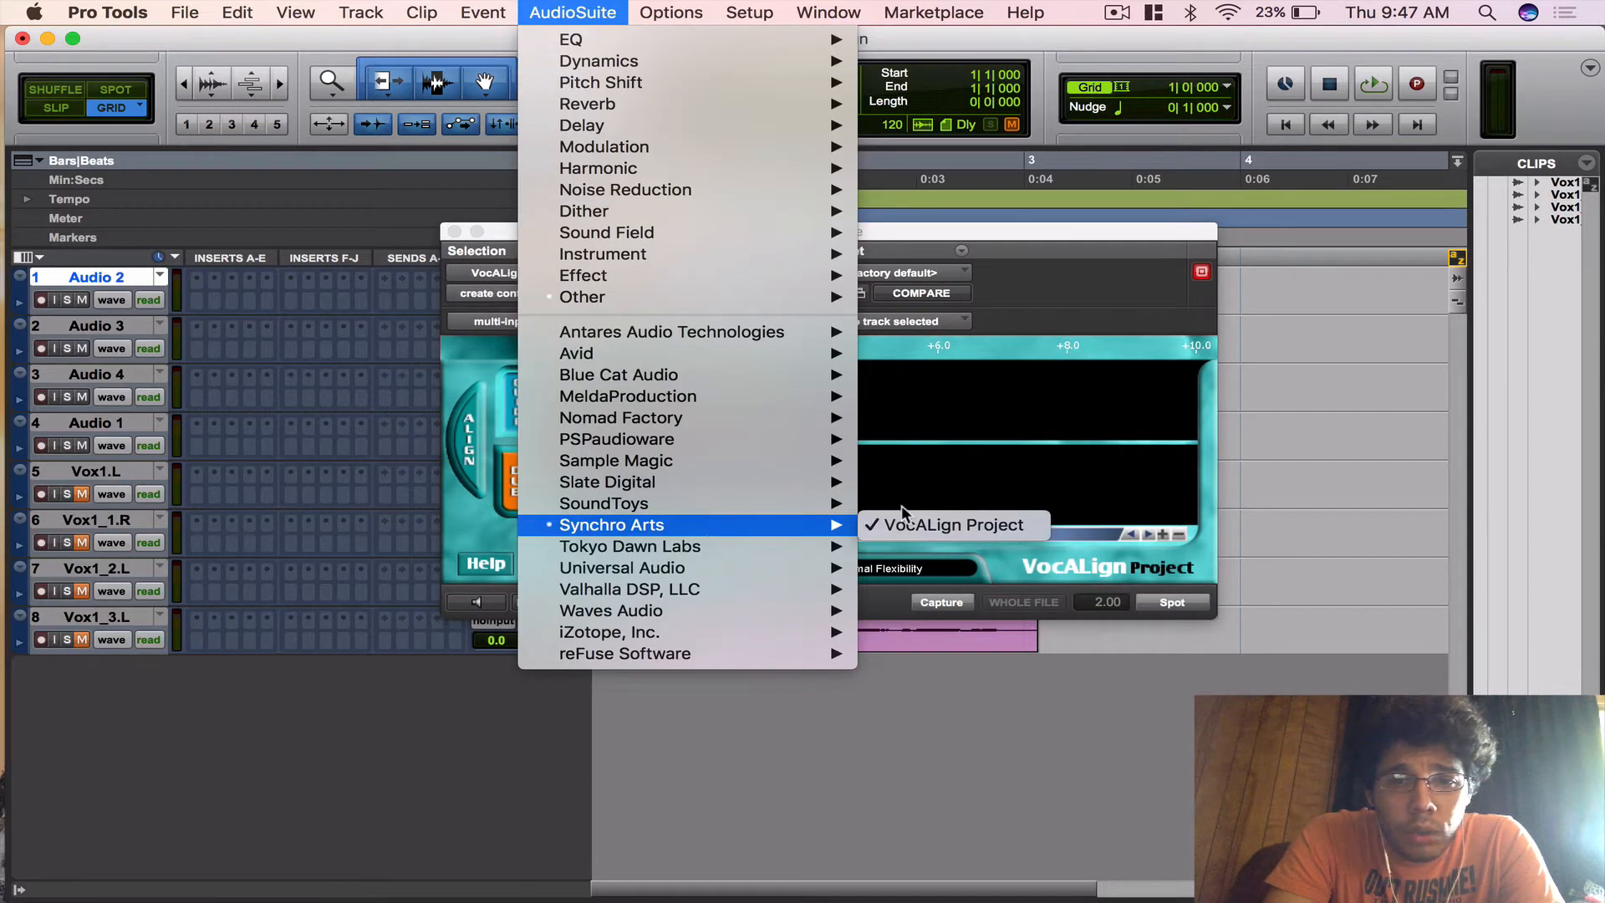
pyautogui.click(949, 523)
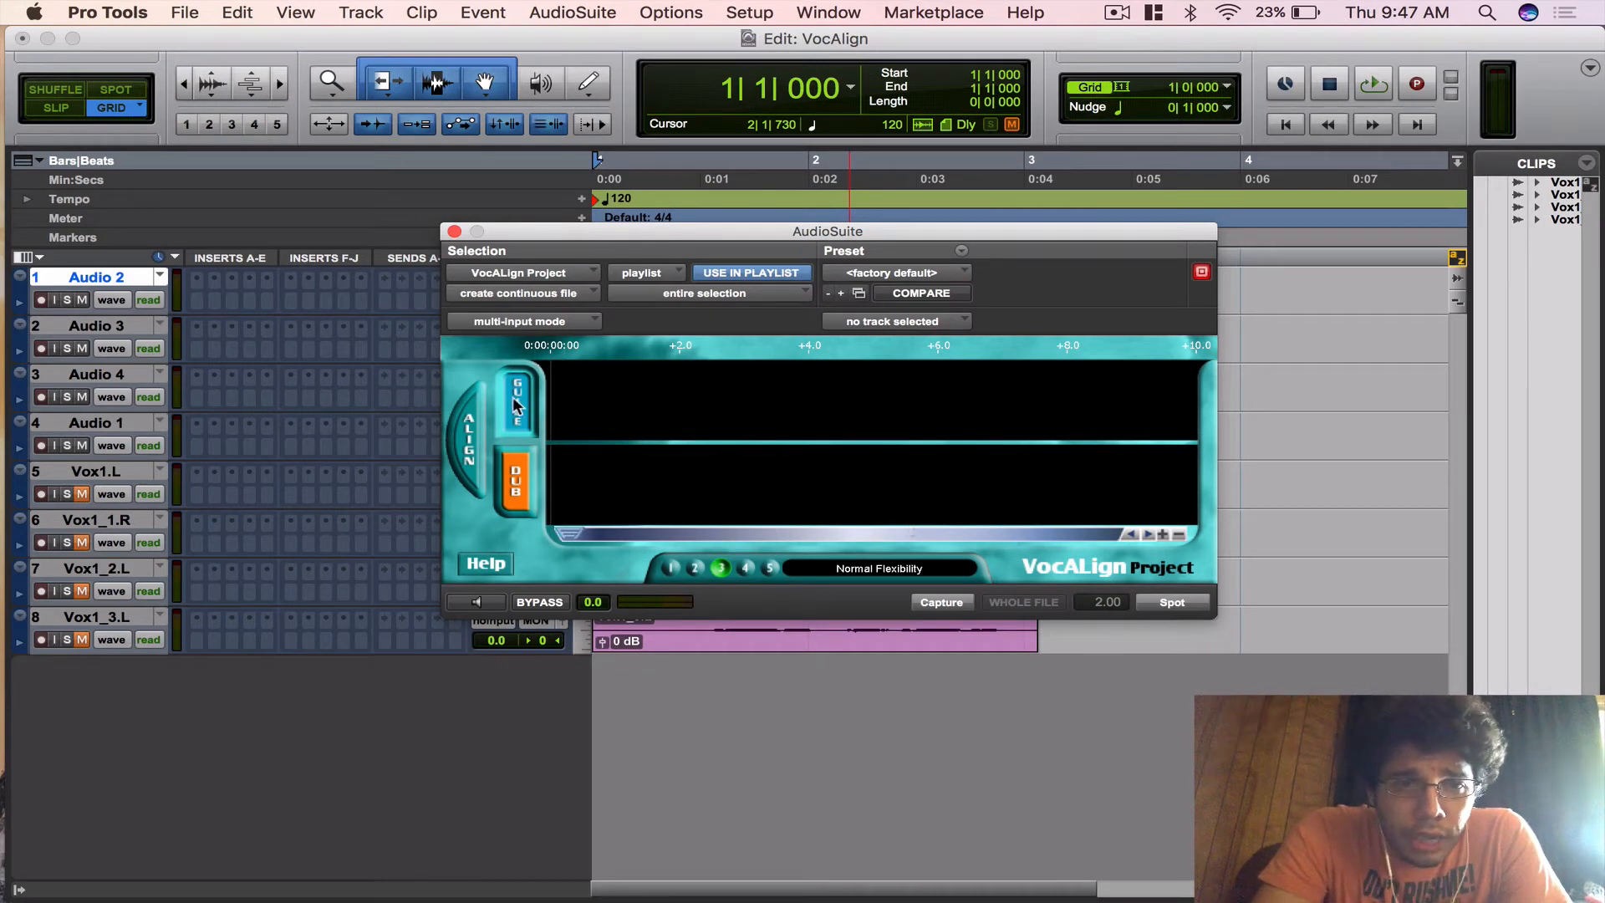
pyautogui.moveTo(1192, 430)
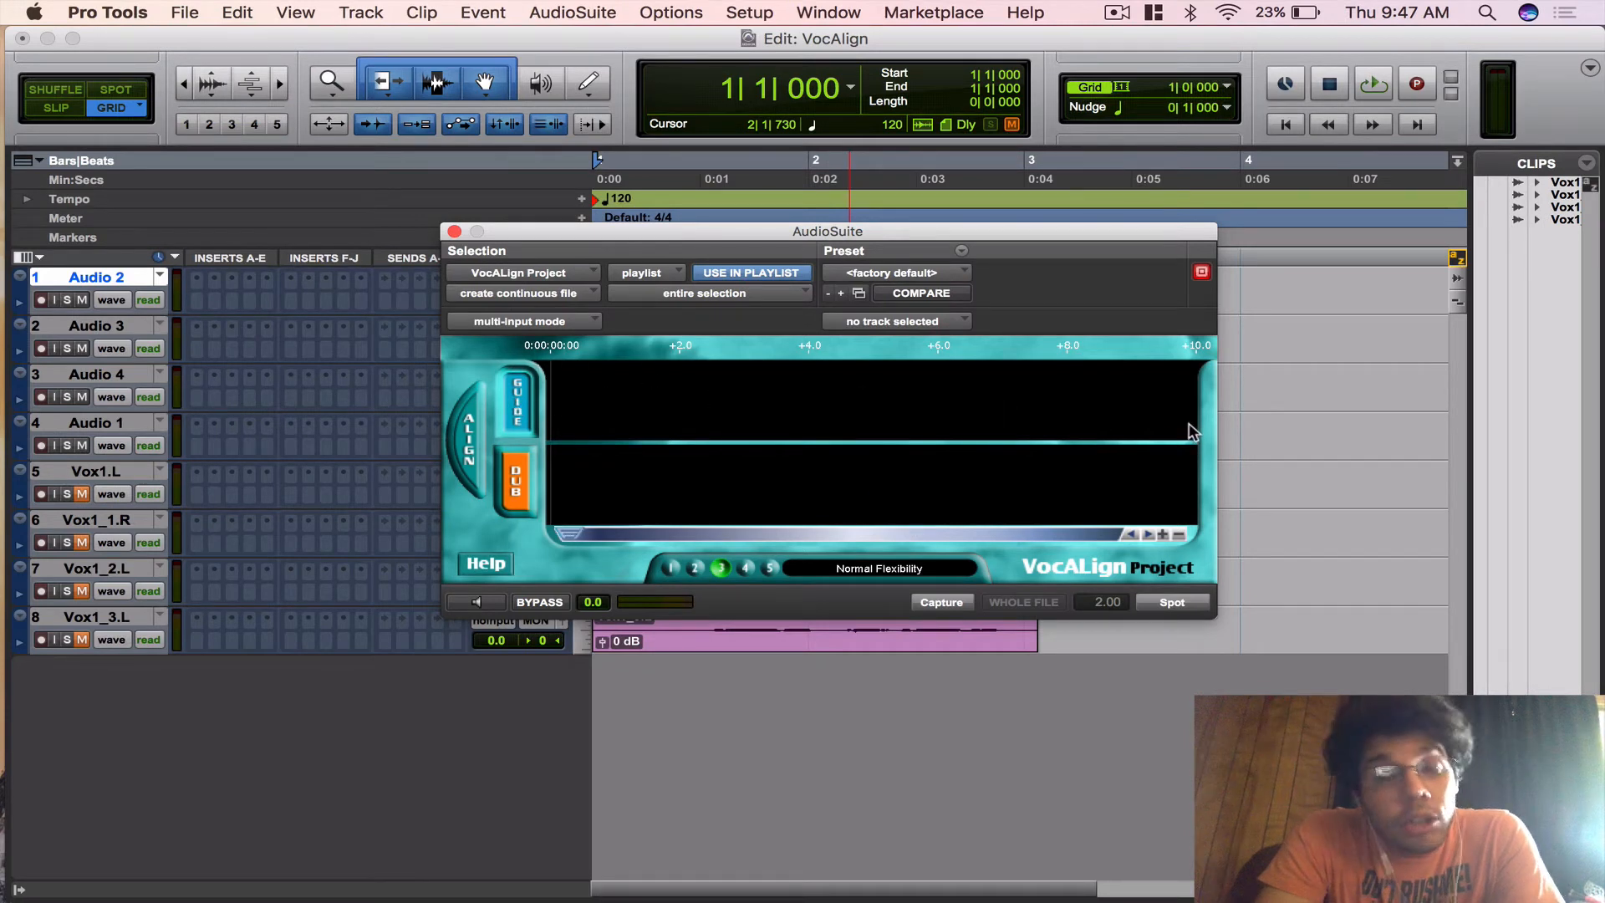
pyautogui.moveTo(752, 438)
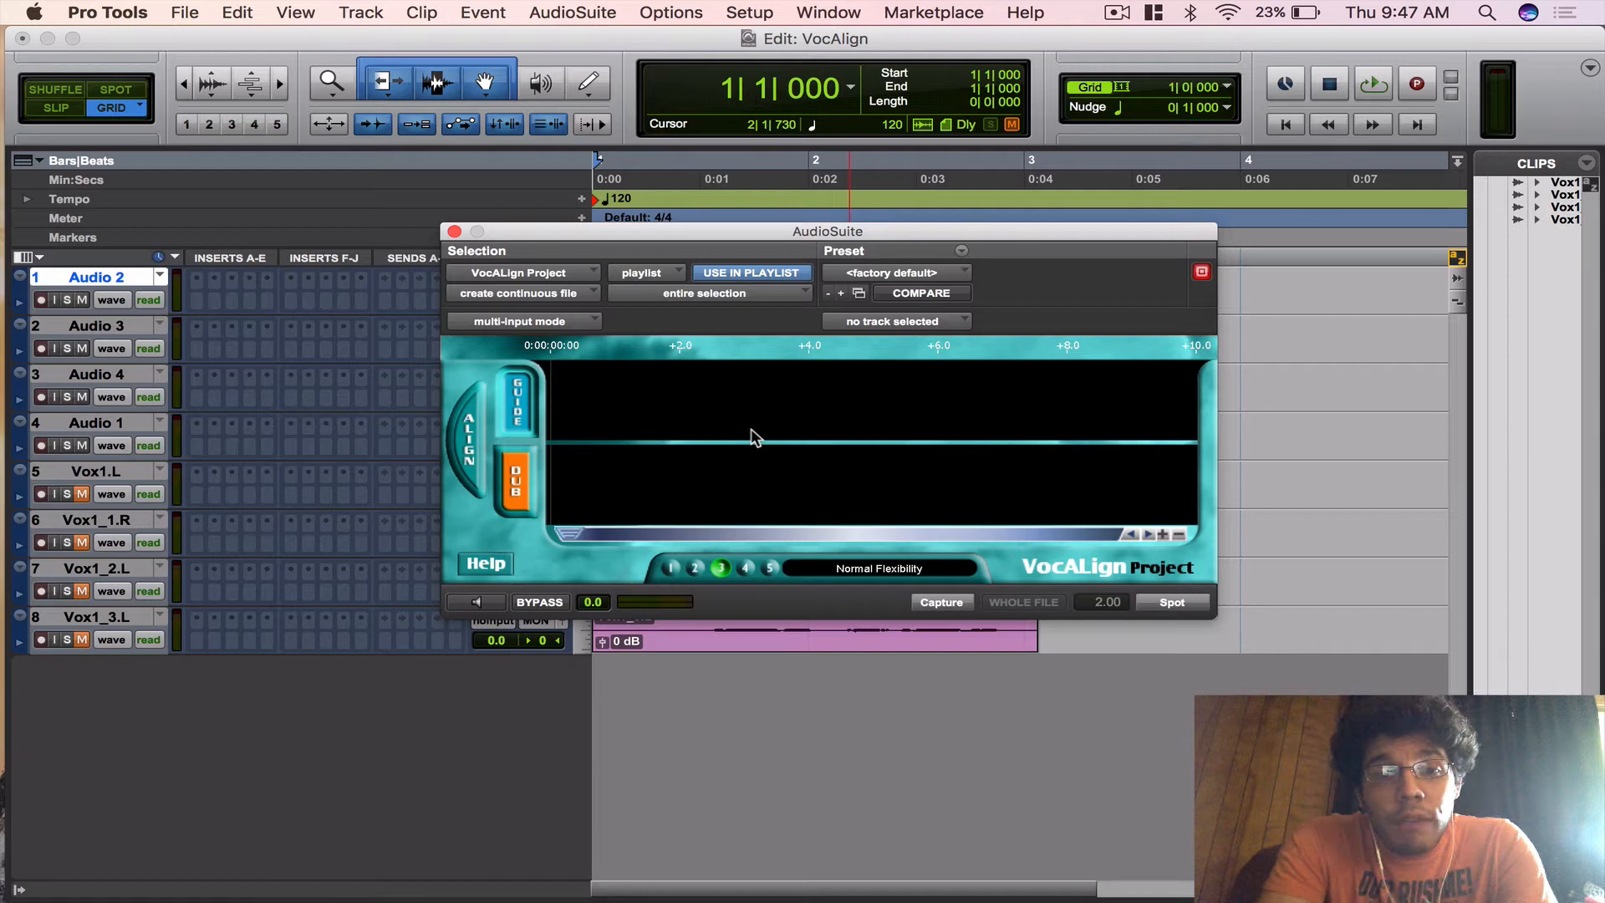
pyautogui.click(513, 480)
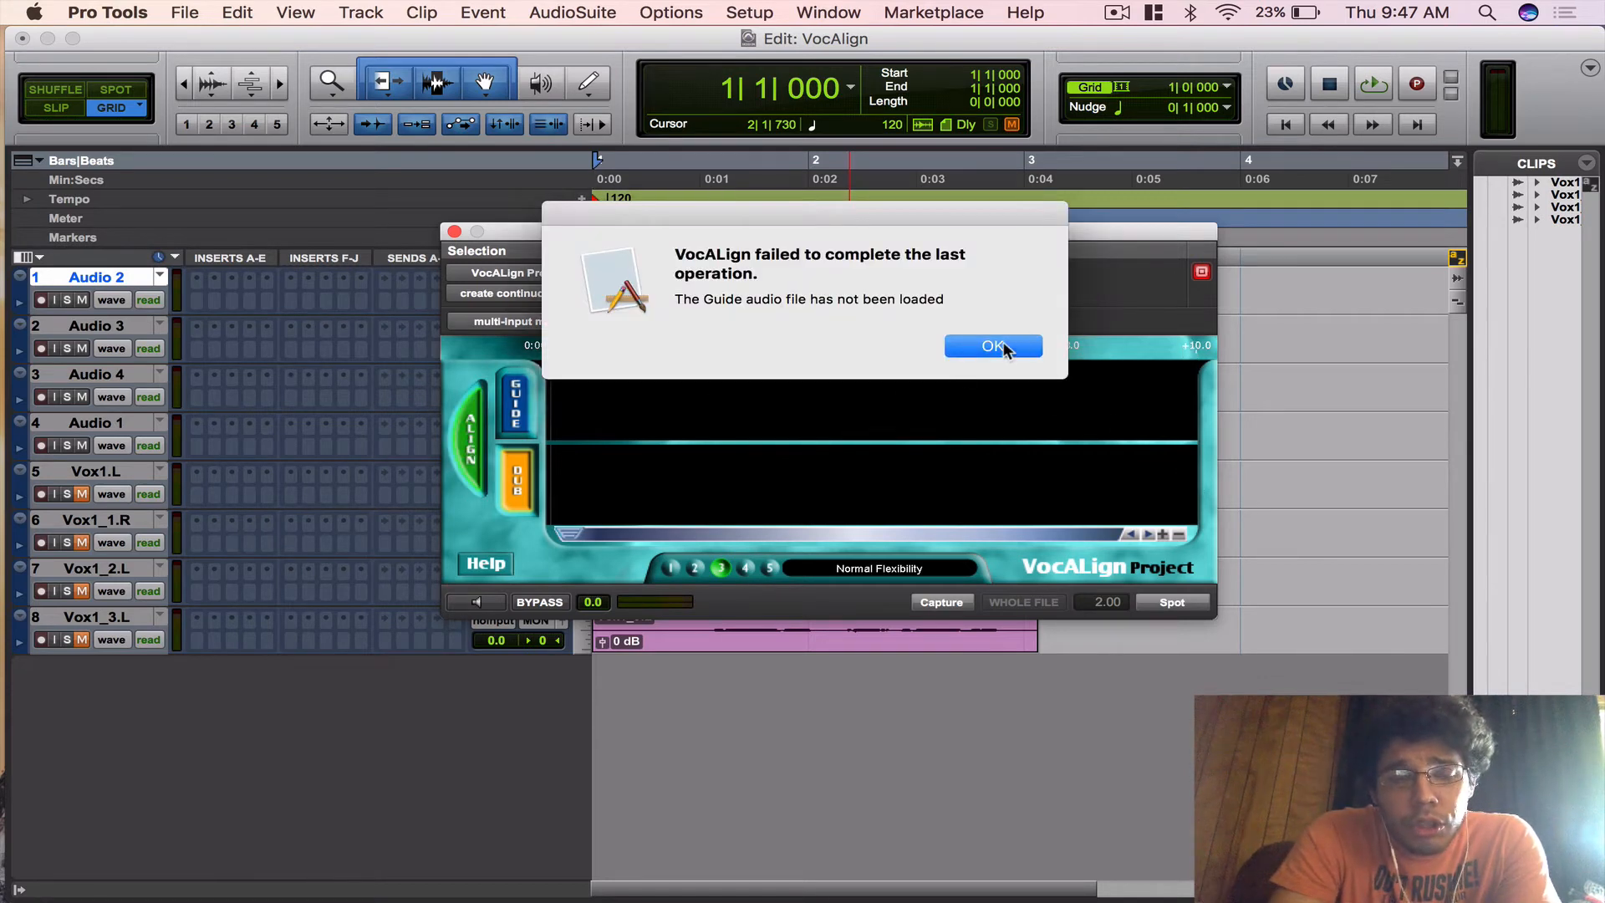
pyautogui.click(991, 346)
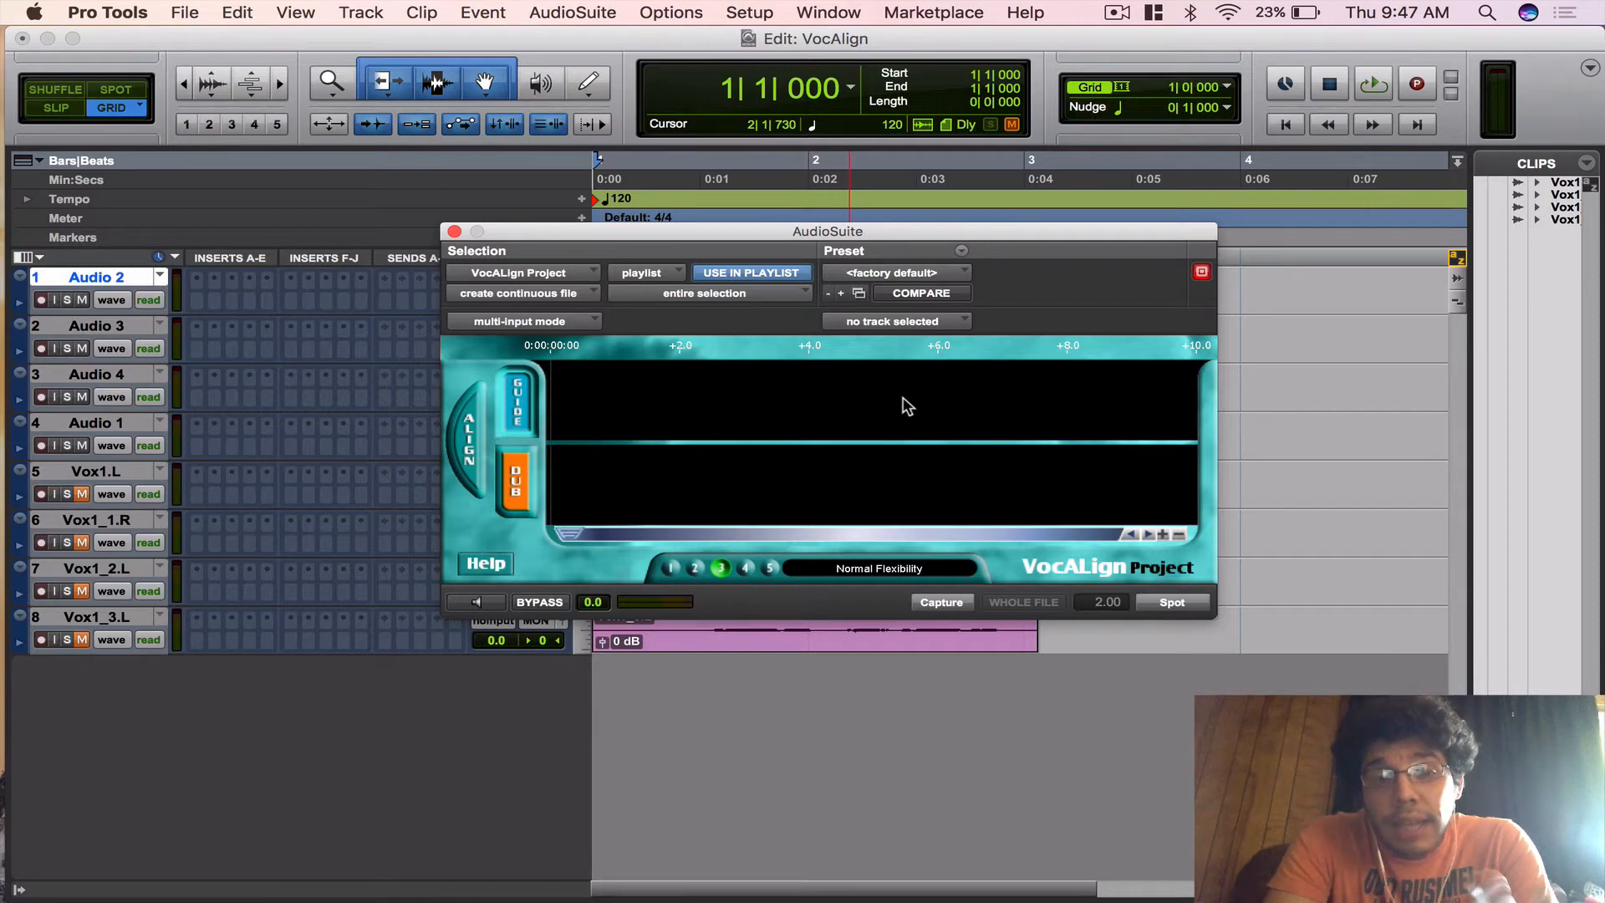
pyautogui.moveTo(453, 445)
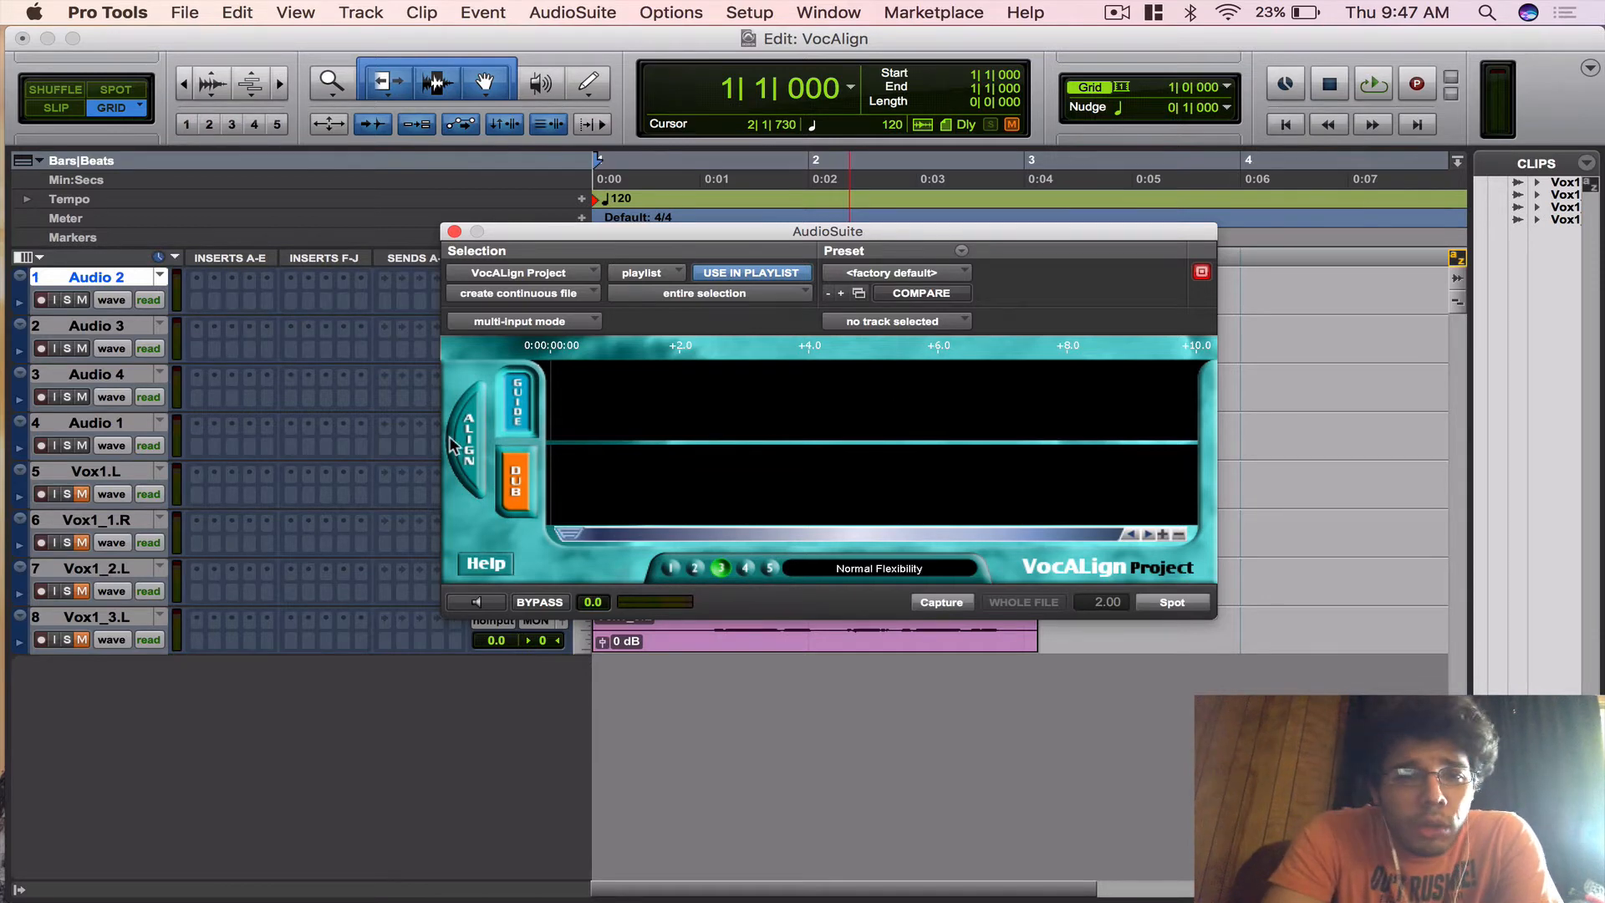
pyautogui.moveTo(963, 516)
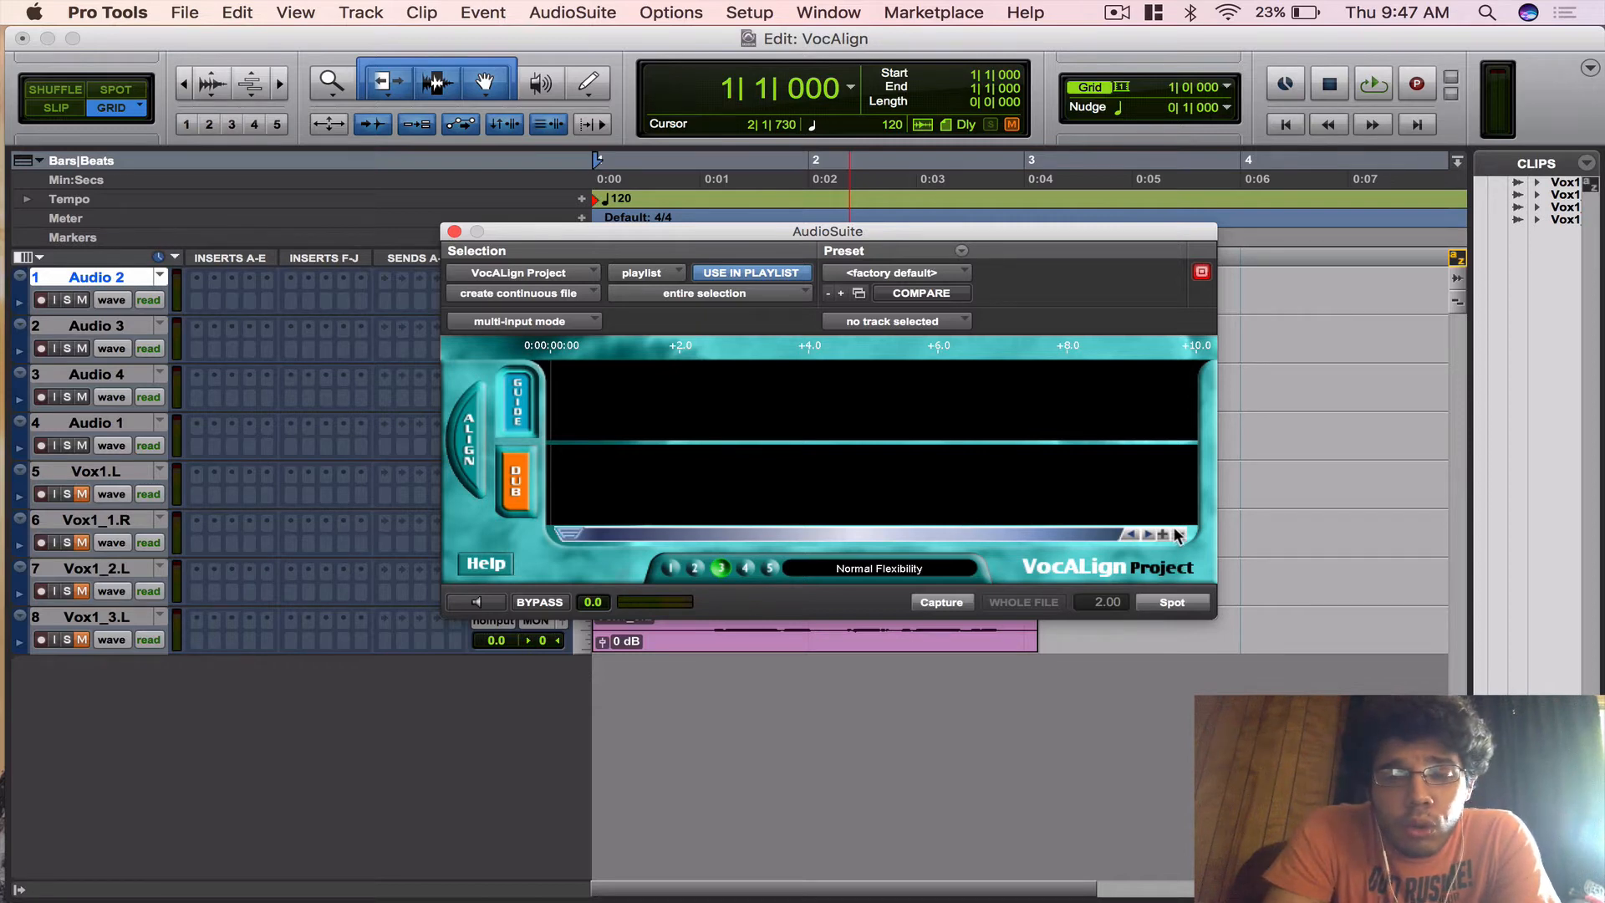
pyautogui.moveTo(1175, 535)
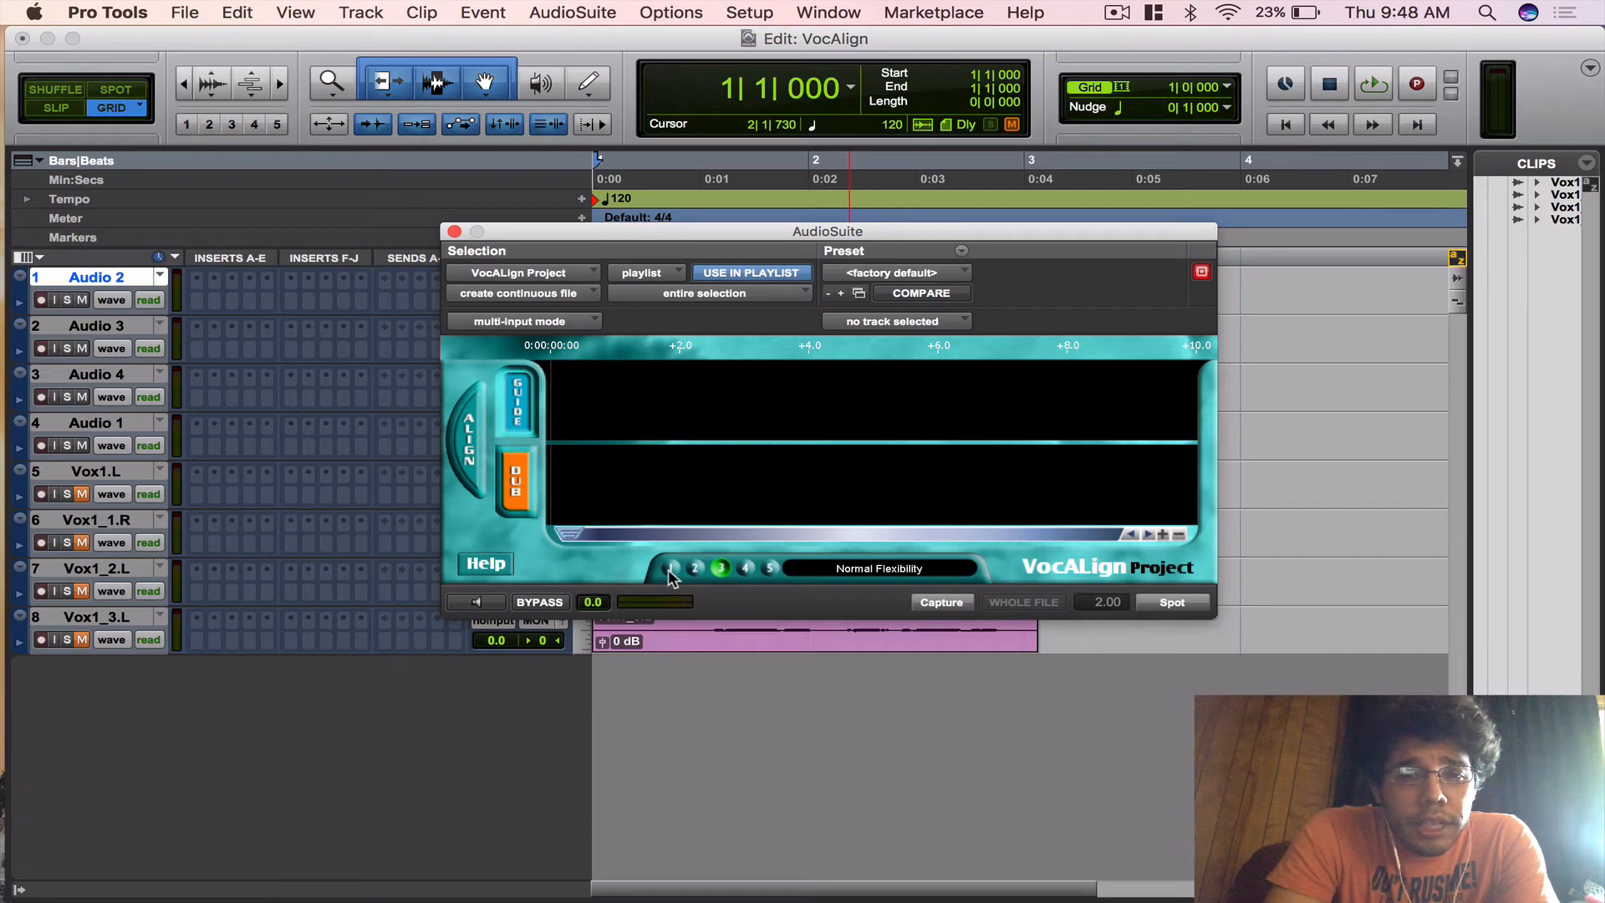
# - Step through the alignment flexibility levels from Maximum Compression to Maximum Expansion, ending on Normal Flexibility
pyautogui.click(671, 569)
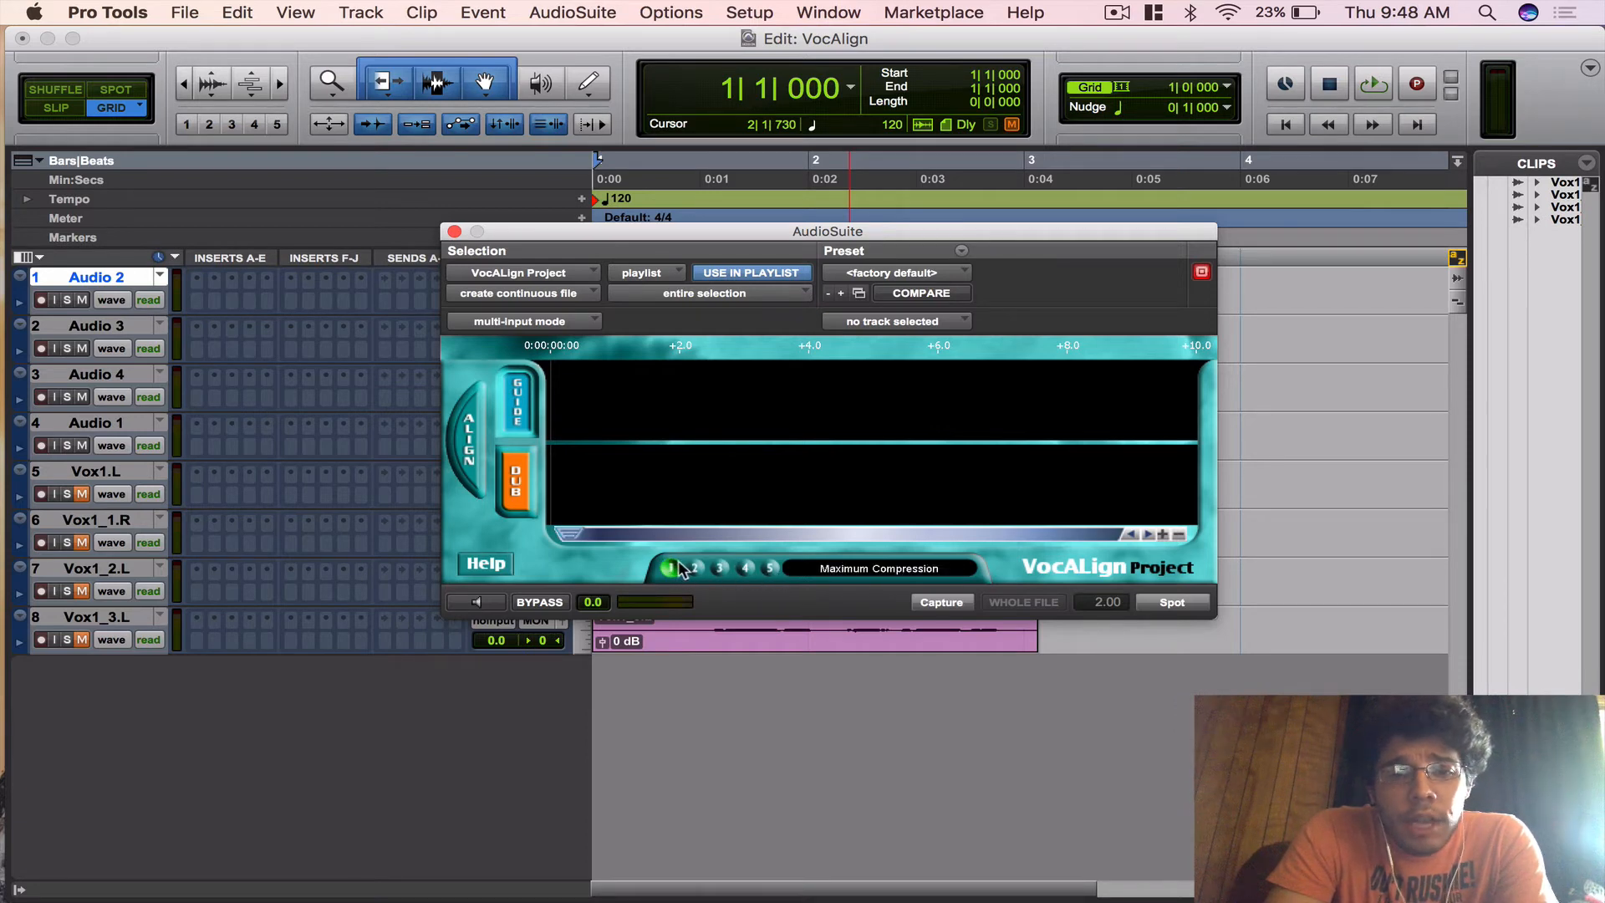
pyautogui.click(769, 568)
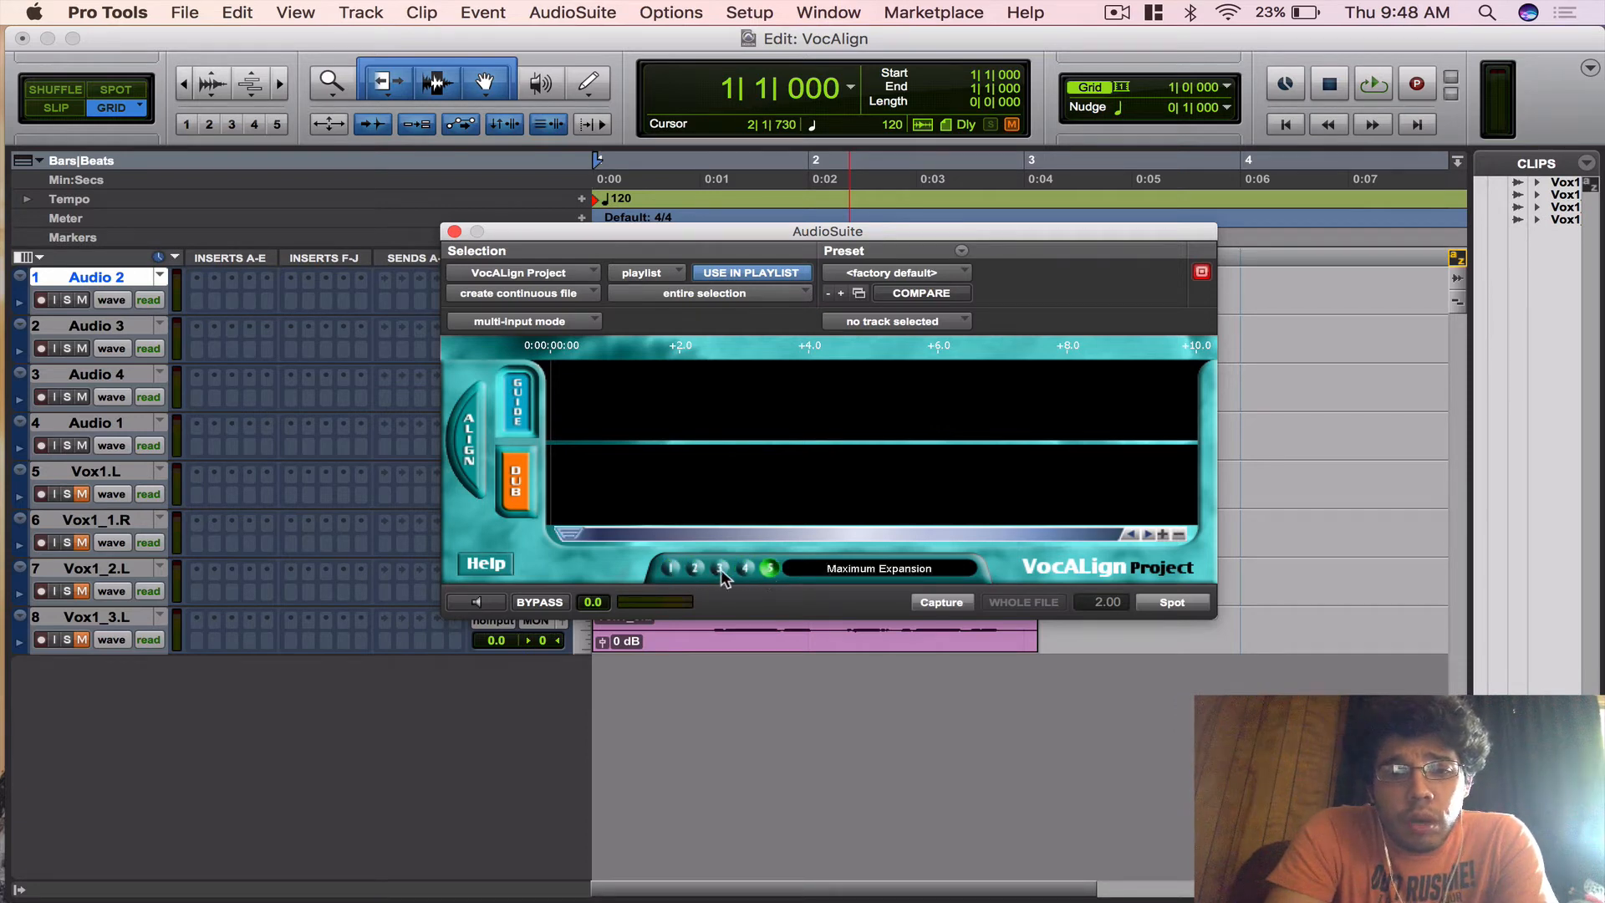
pyautogui.click(719, 568)
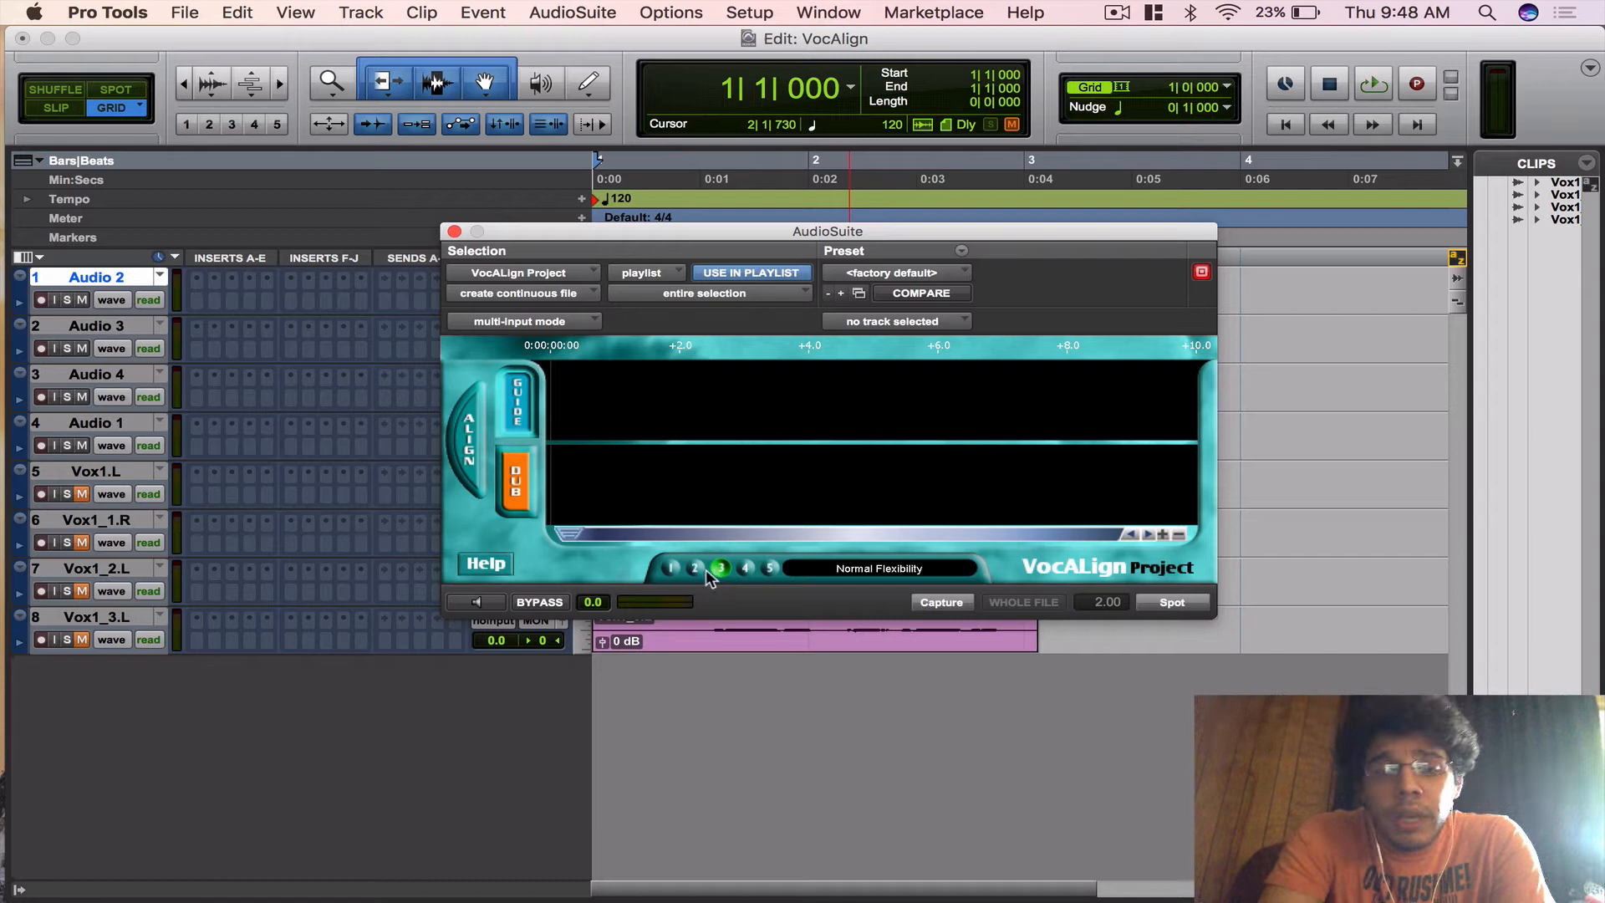
pyautogui.click(669, 568)
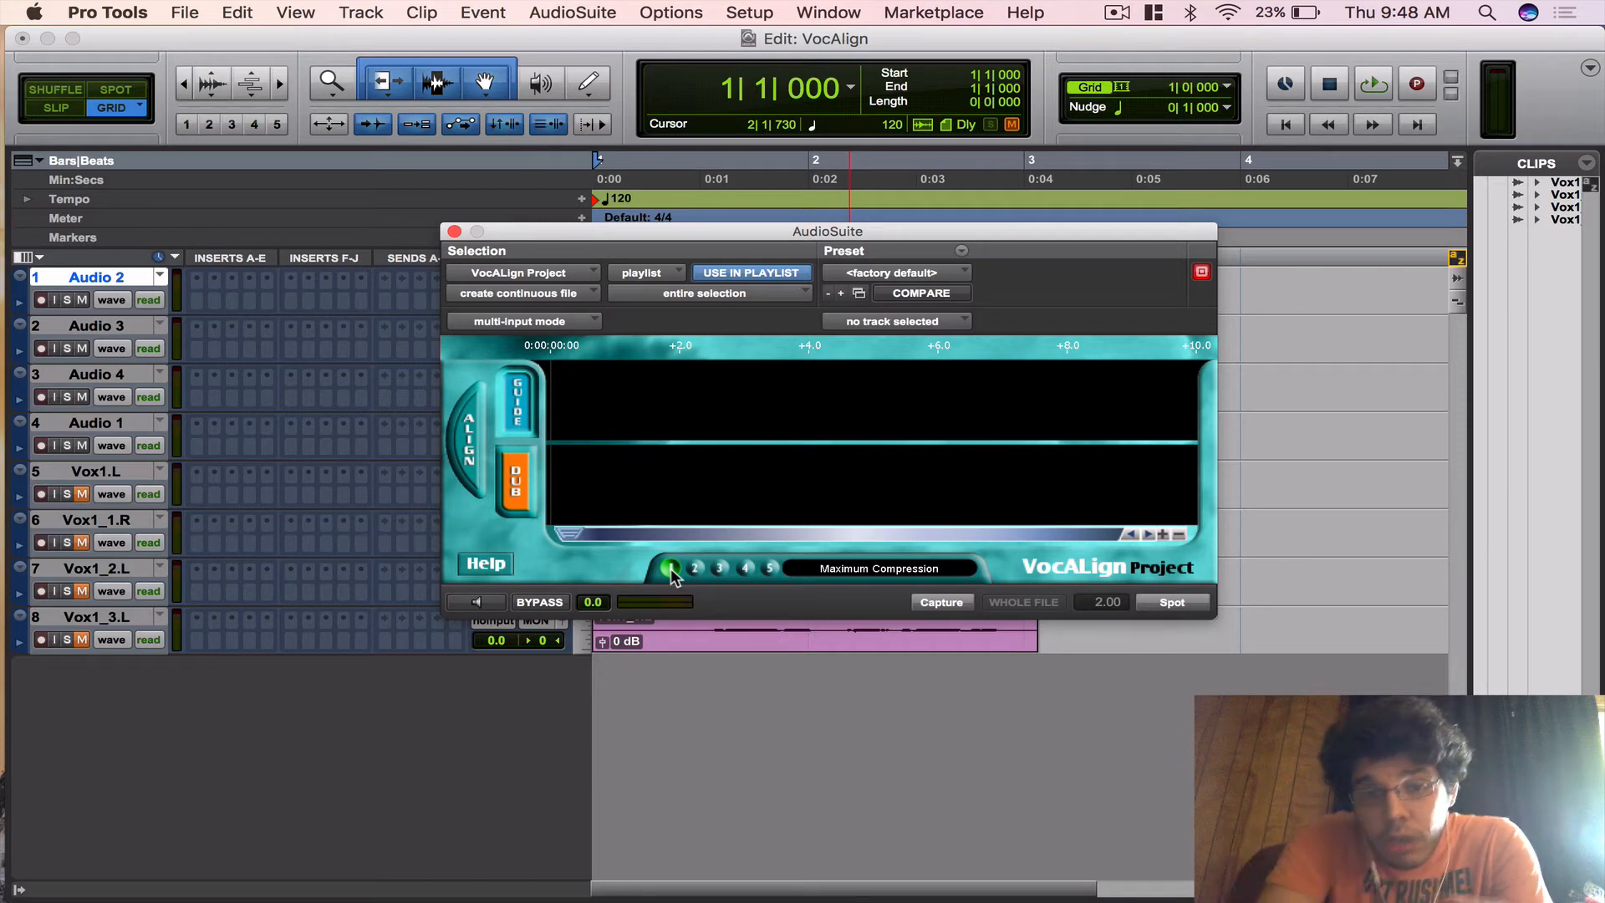
pyautogui.click(696, 568)
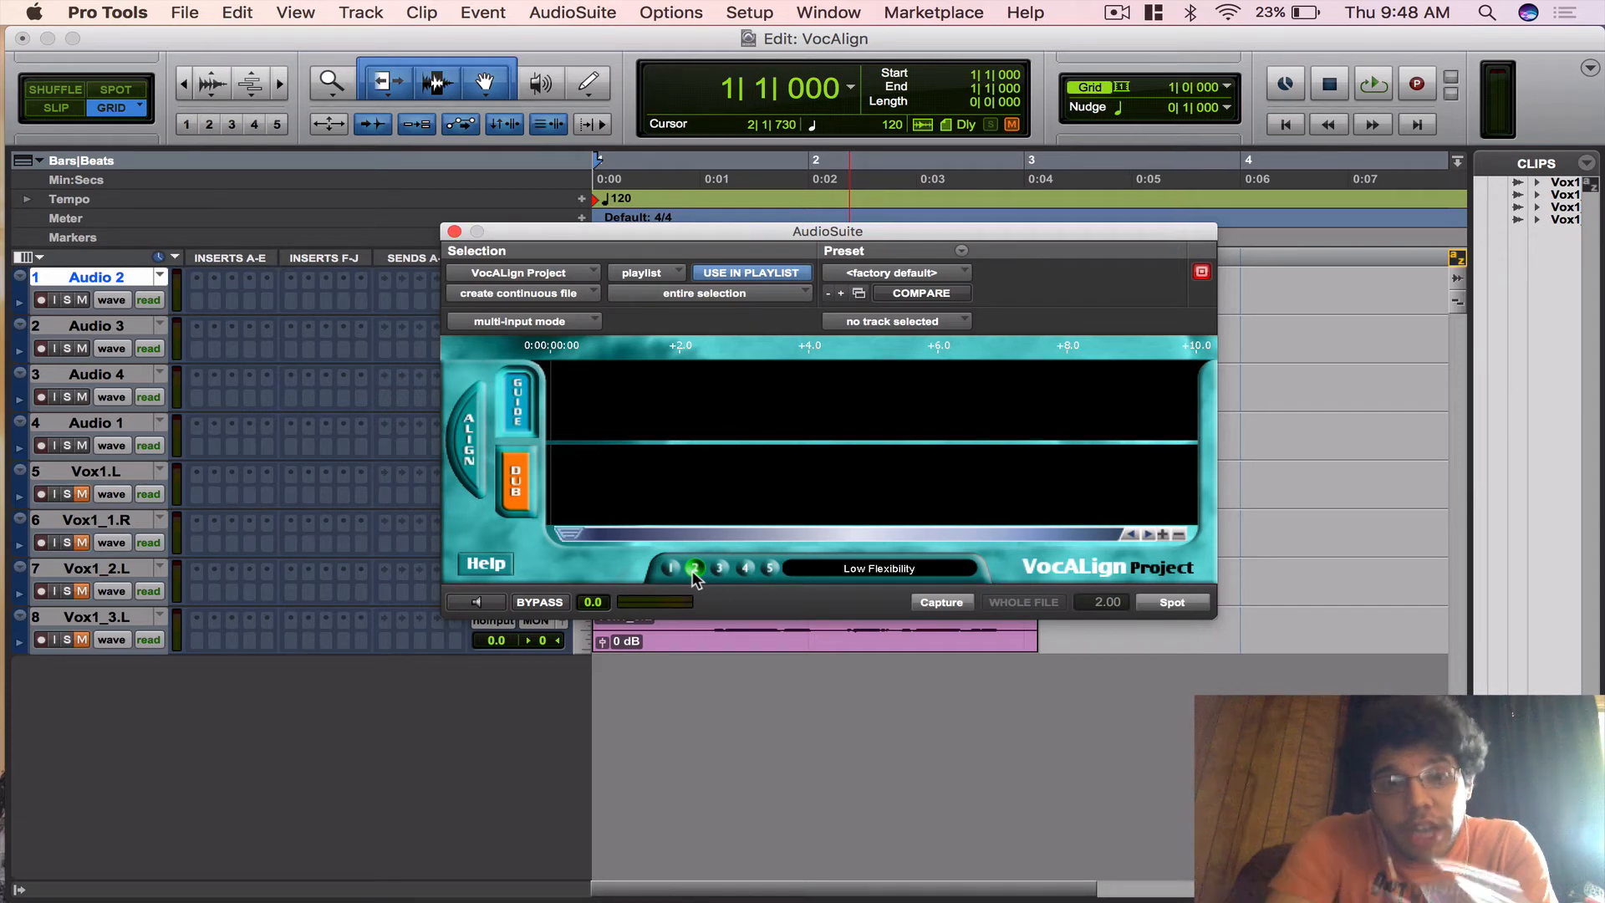
pyautogui.click(719, 568)
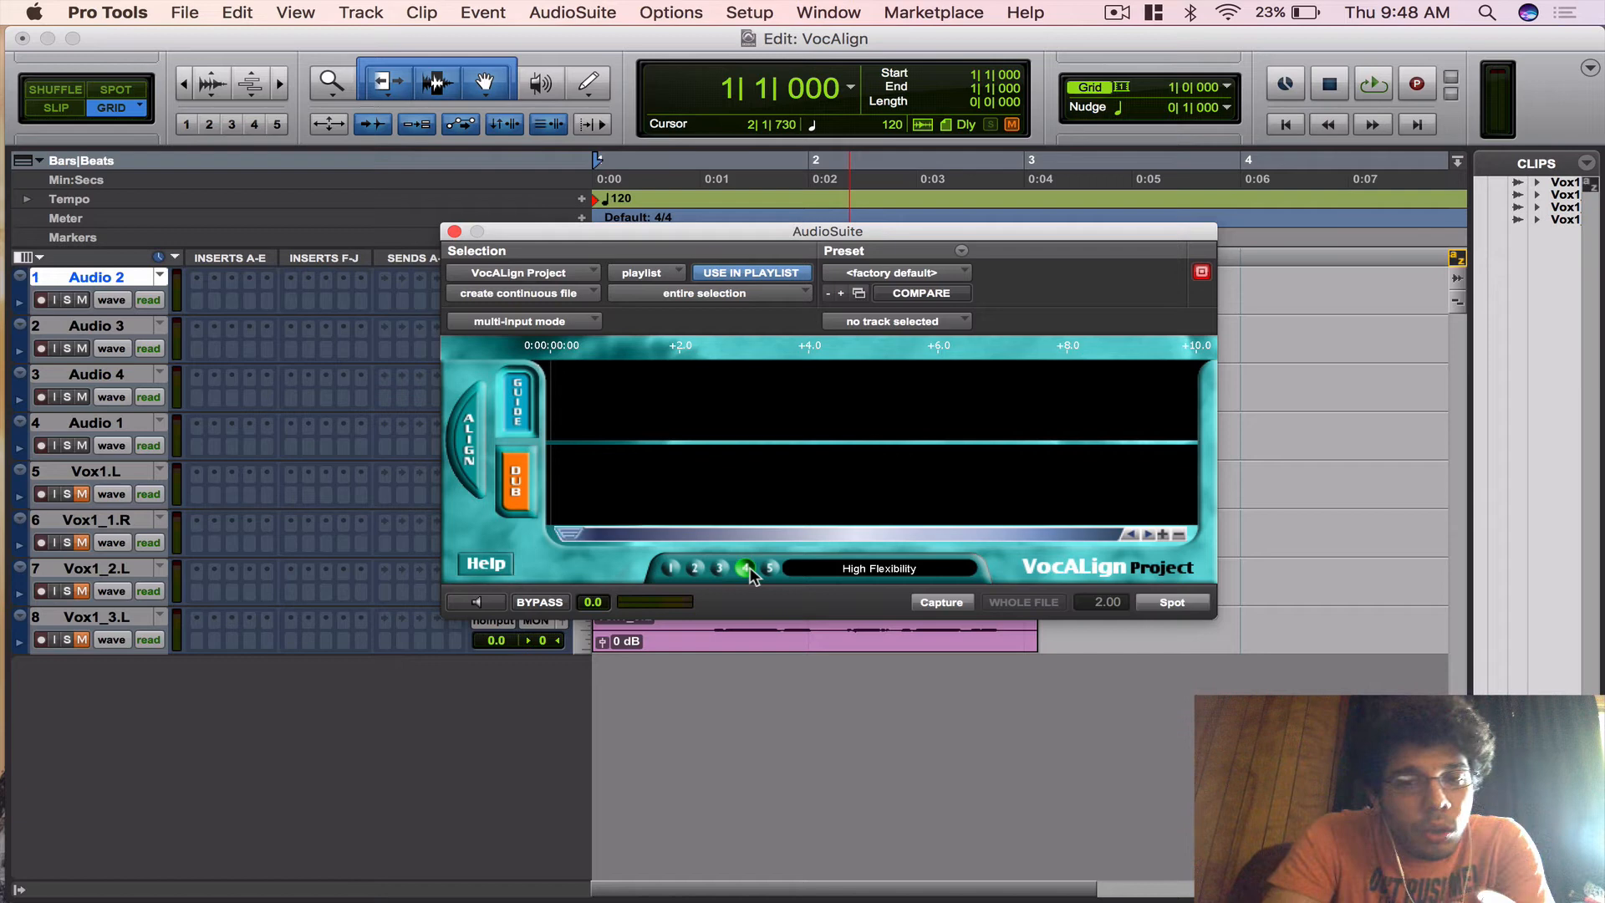
pyautogui.click(769, 568)
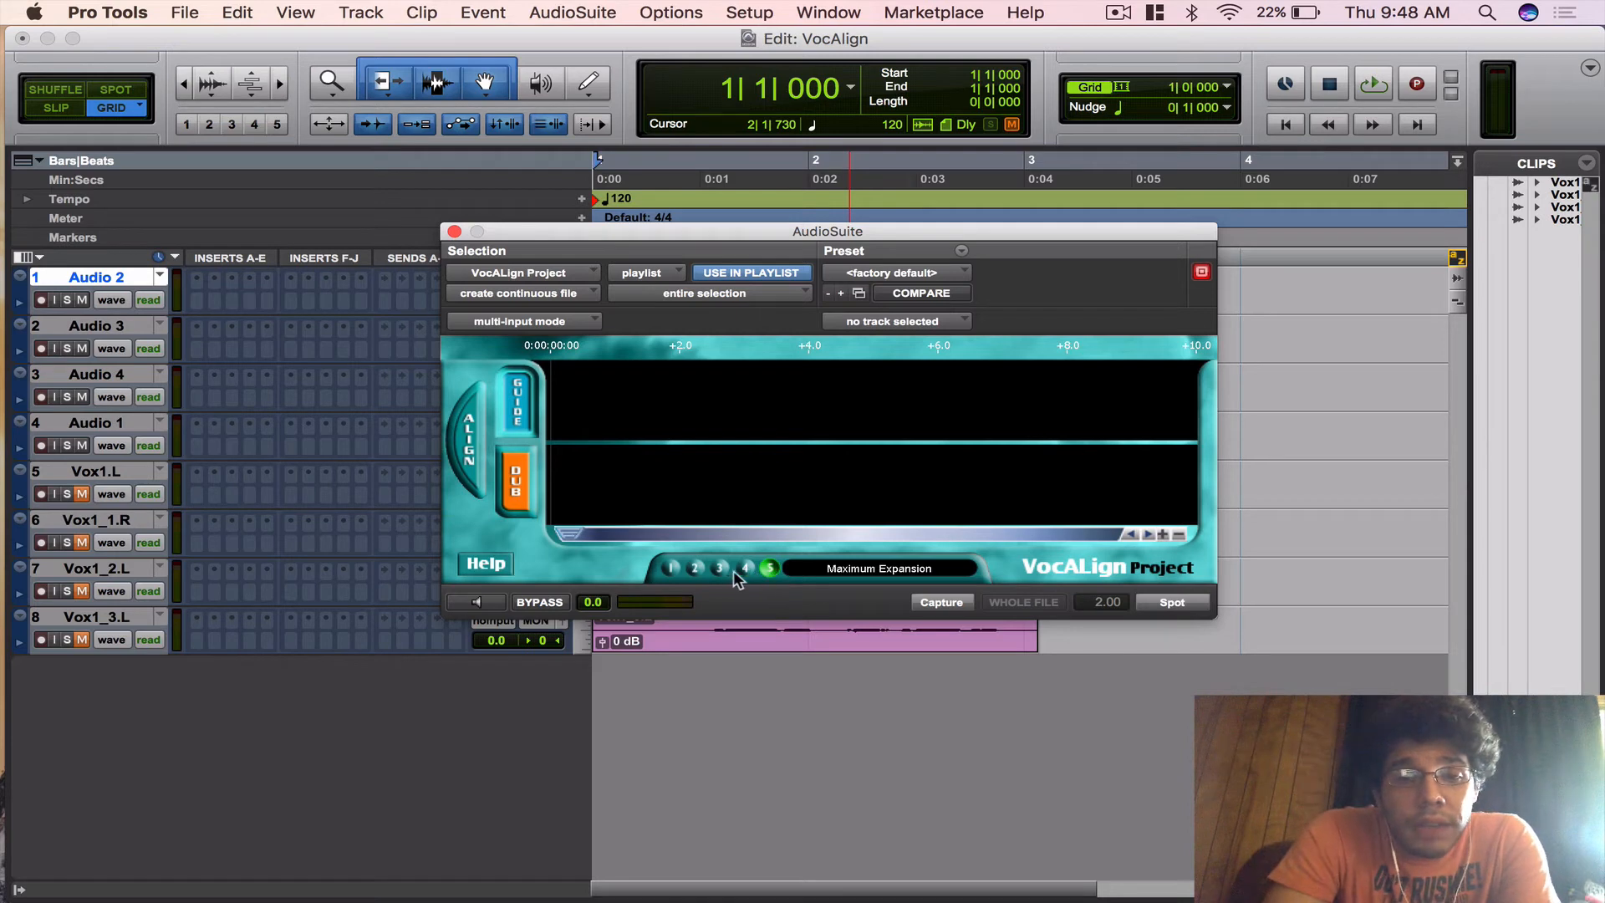
pyautogui.click(719, 568)
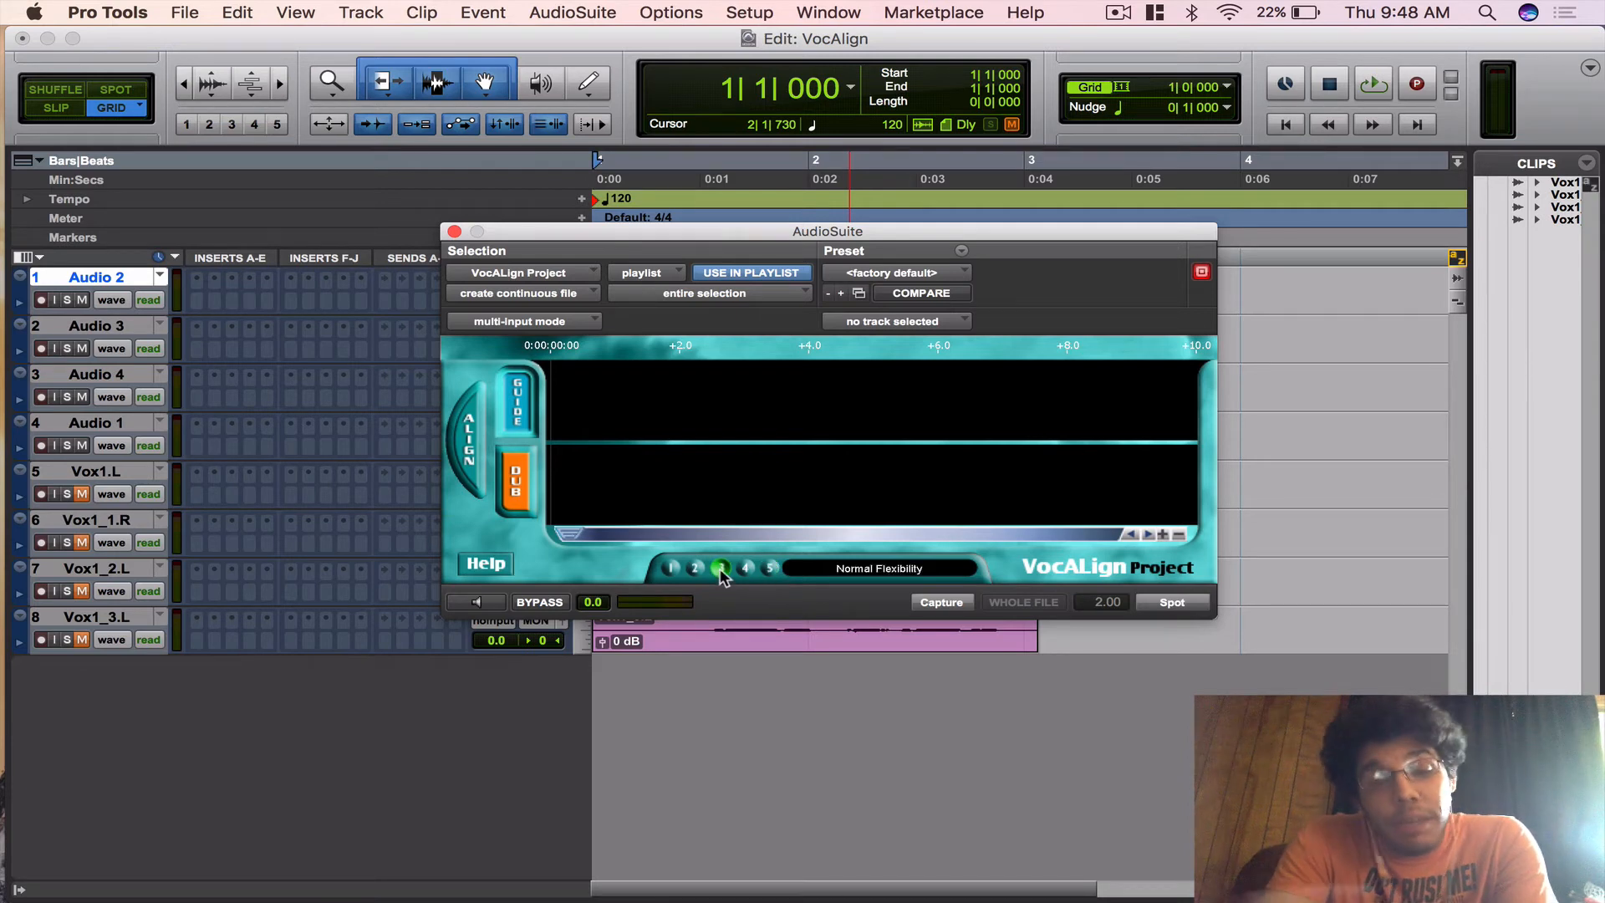
pyautogui.click(694, 568)
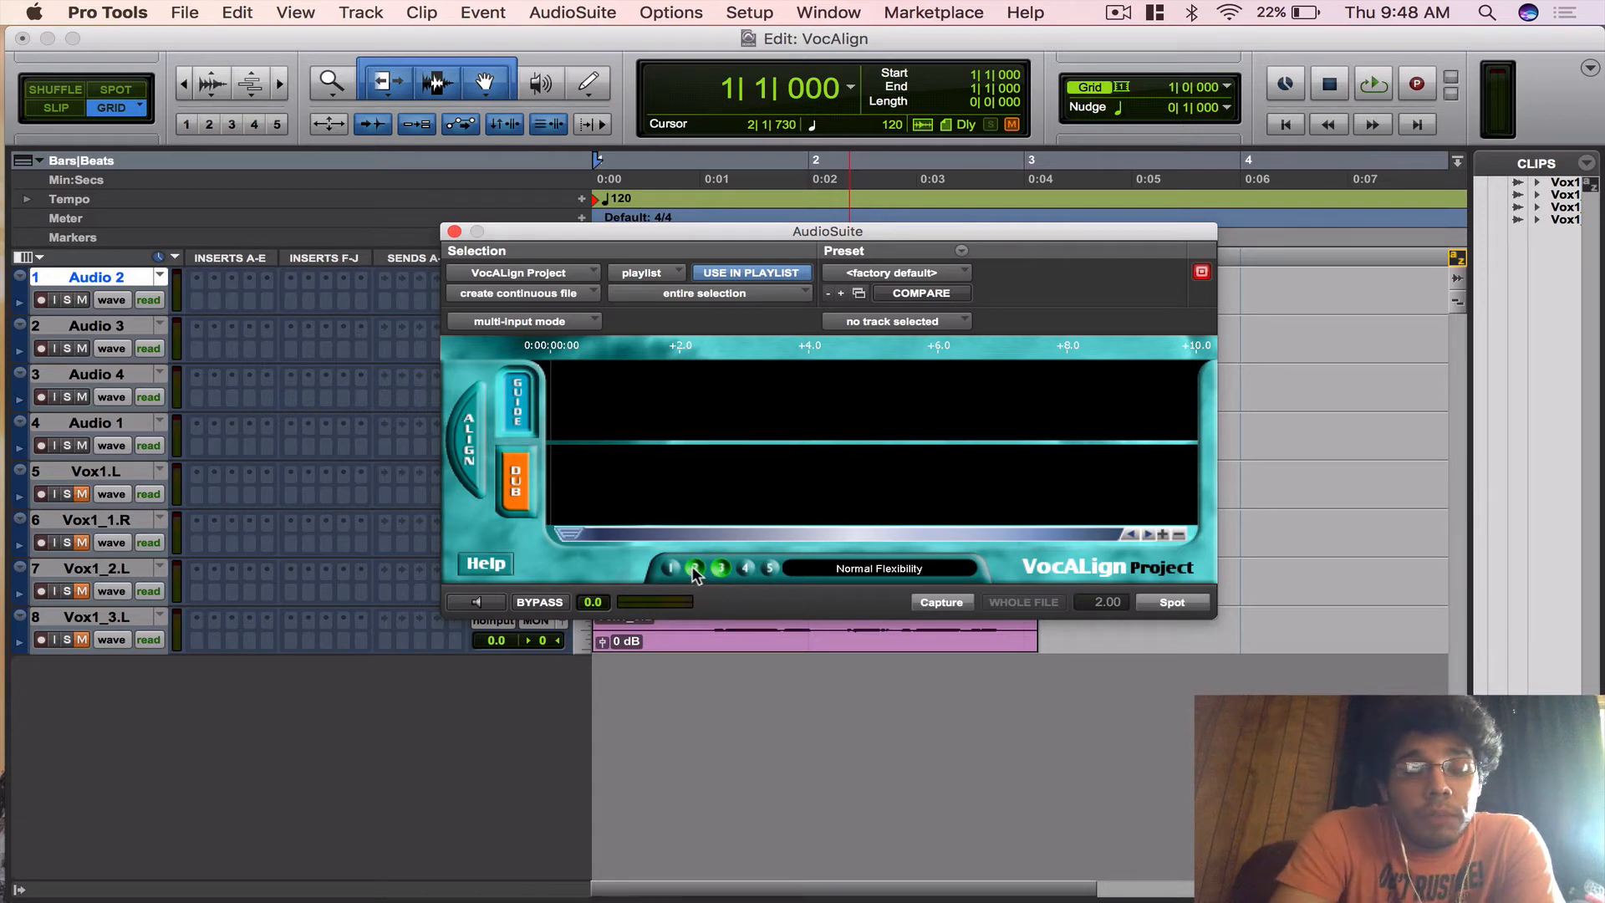
pyautogui.click(719, 569)
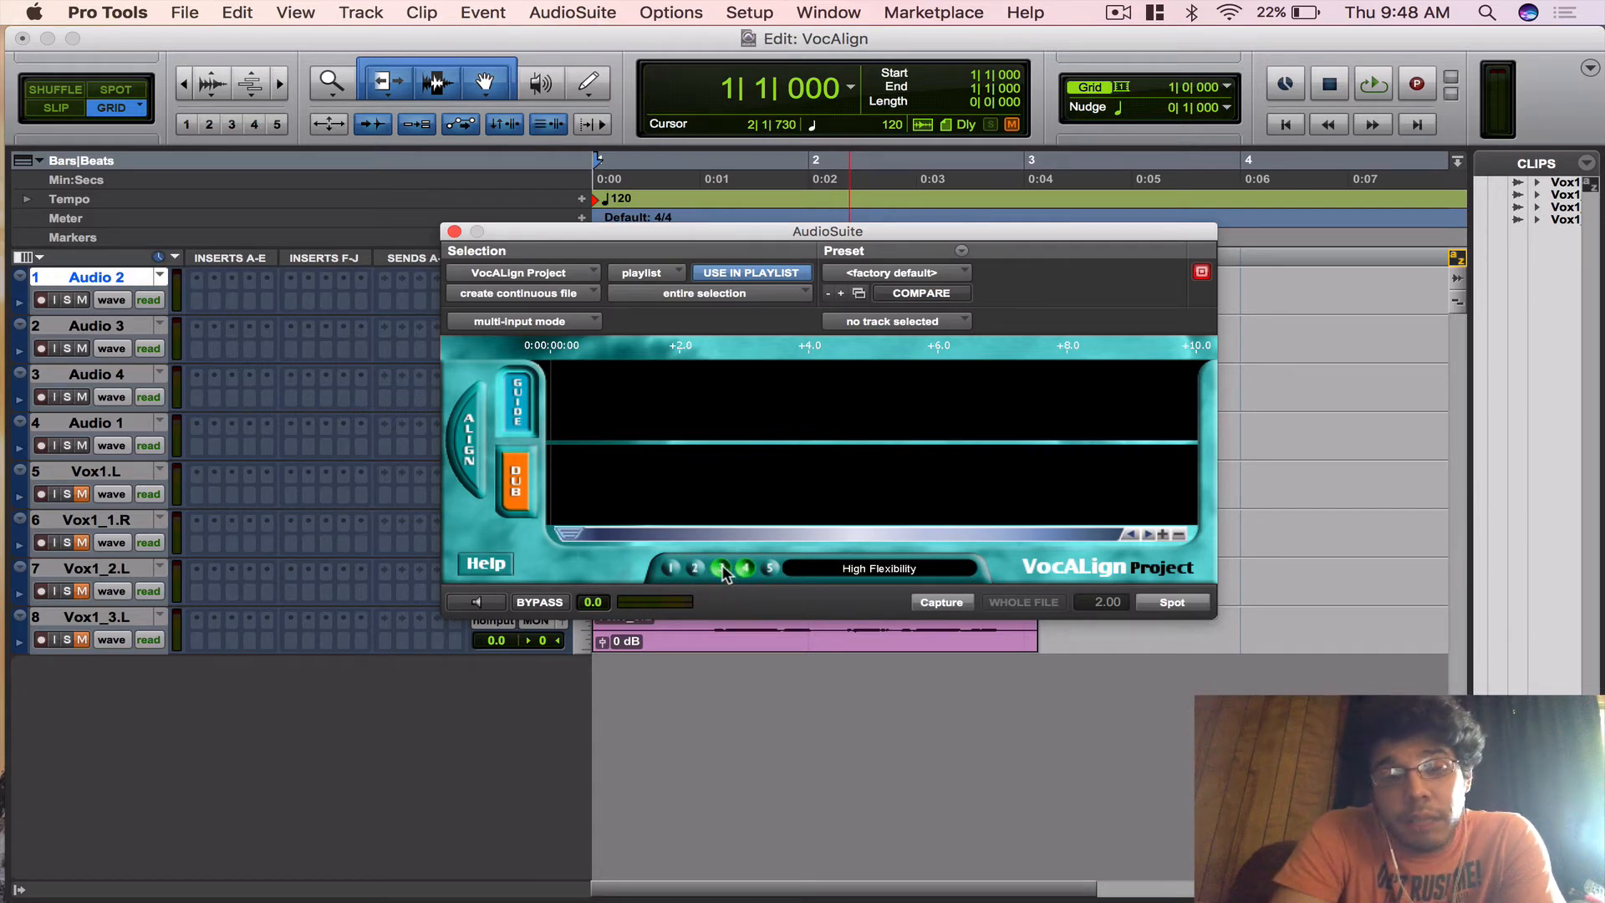
pyautogui.click(719, 568)
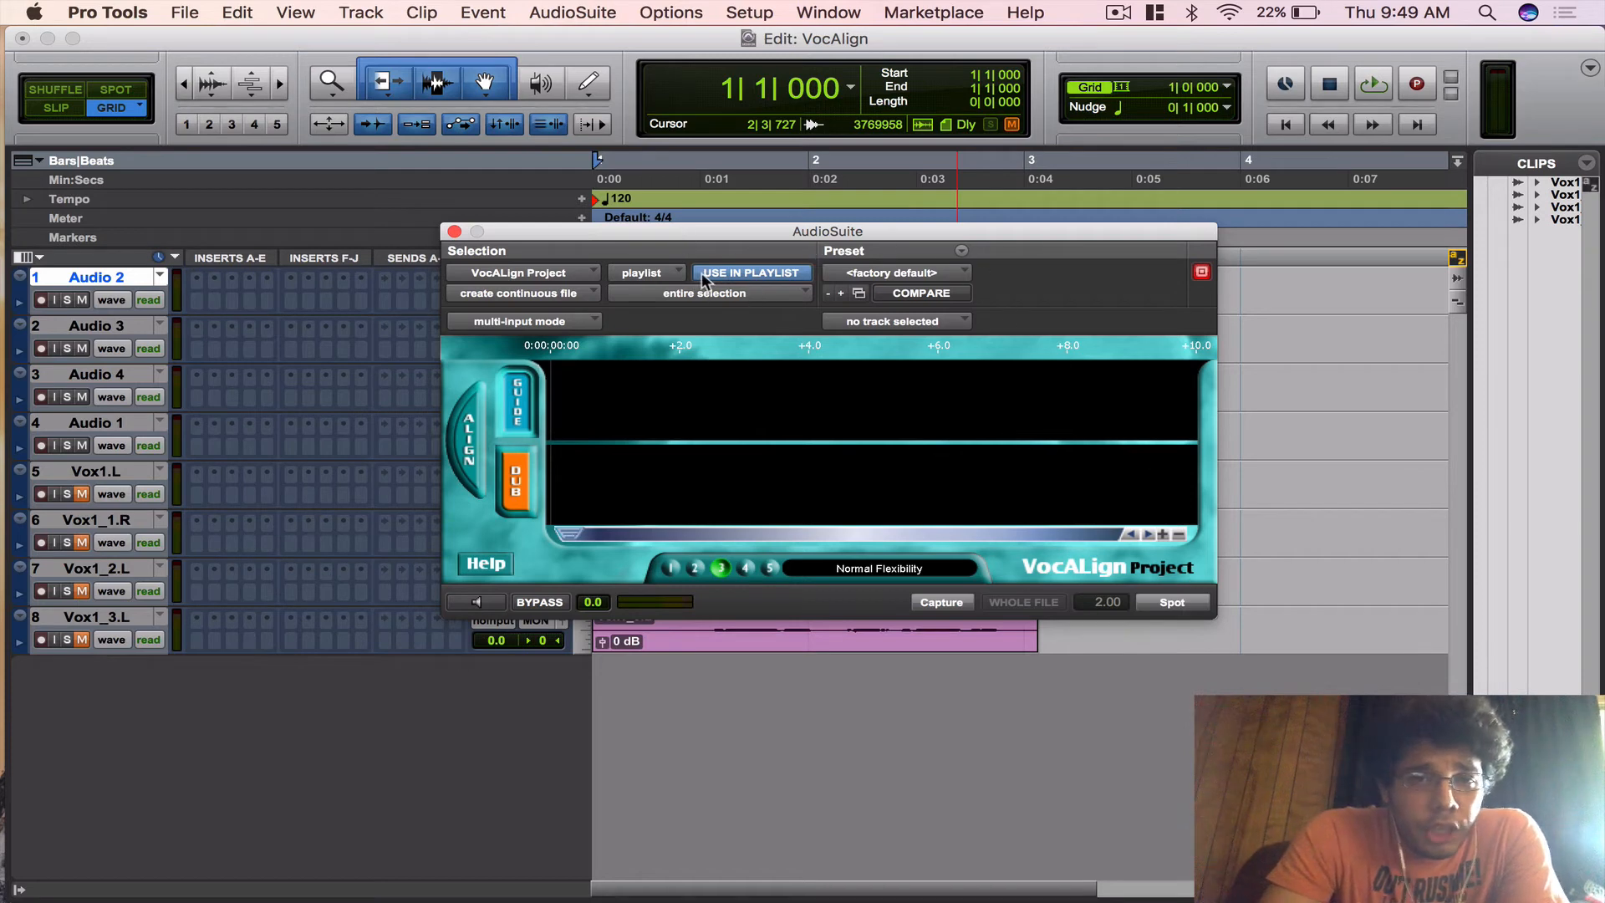
pyautogui.moveTo(750, 273)
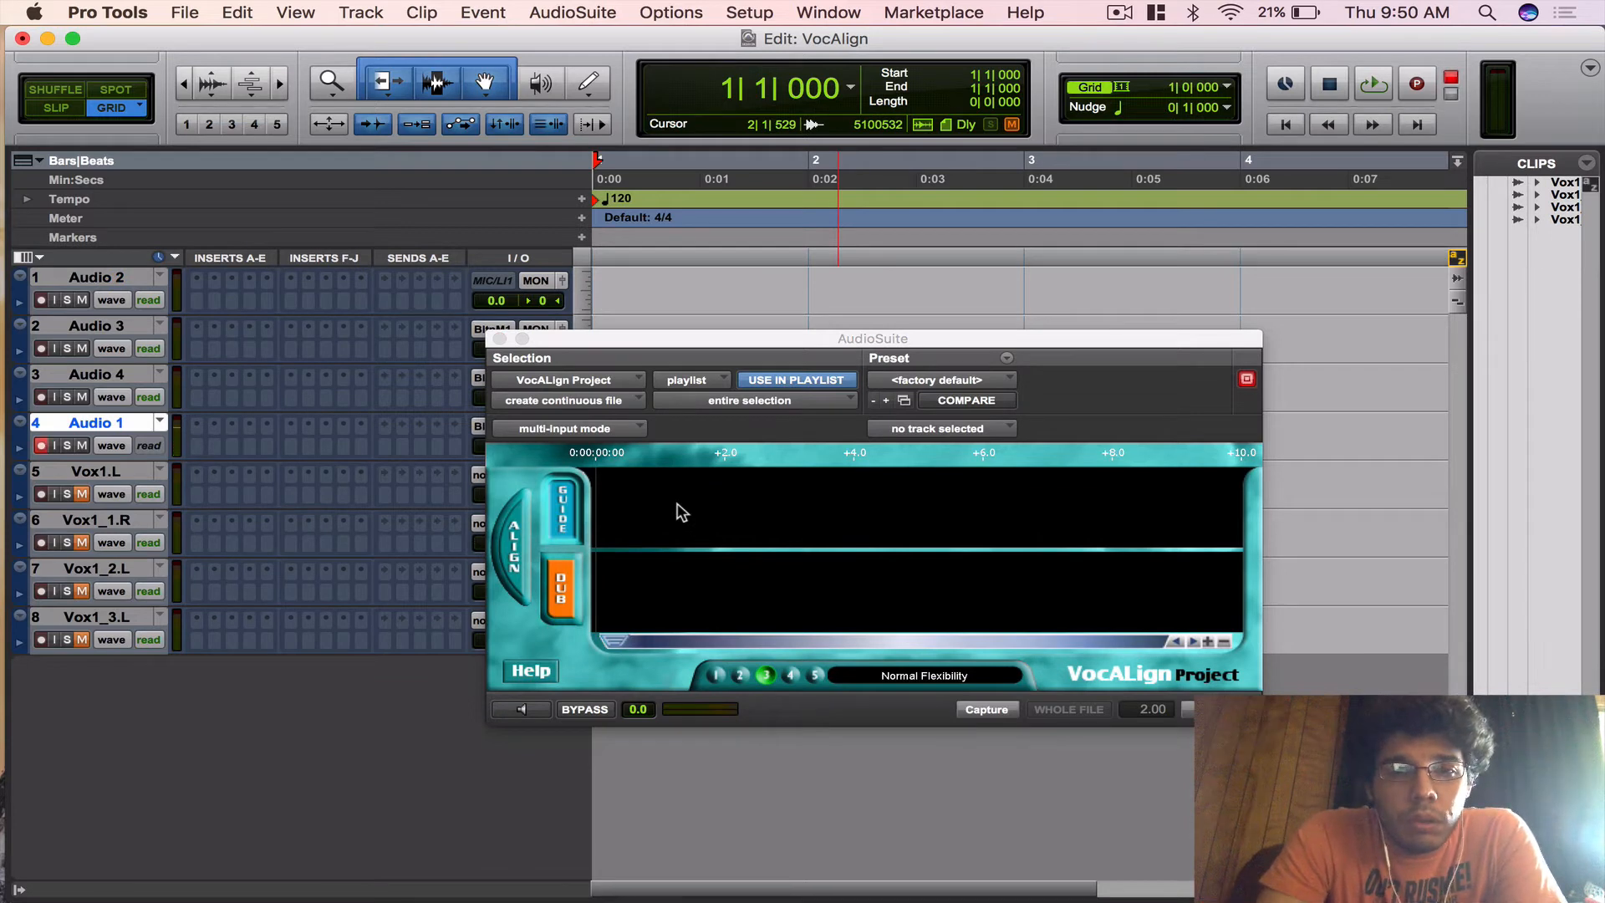
# - Record the guide vocal and double take onto Audio 2 and Audio 3
pyautogui.click(1372, 83)
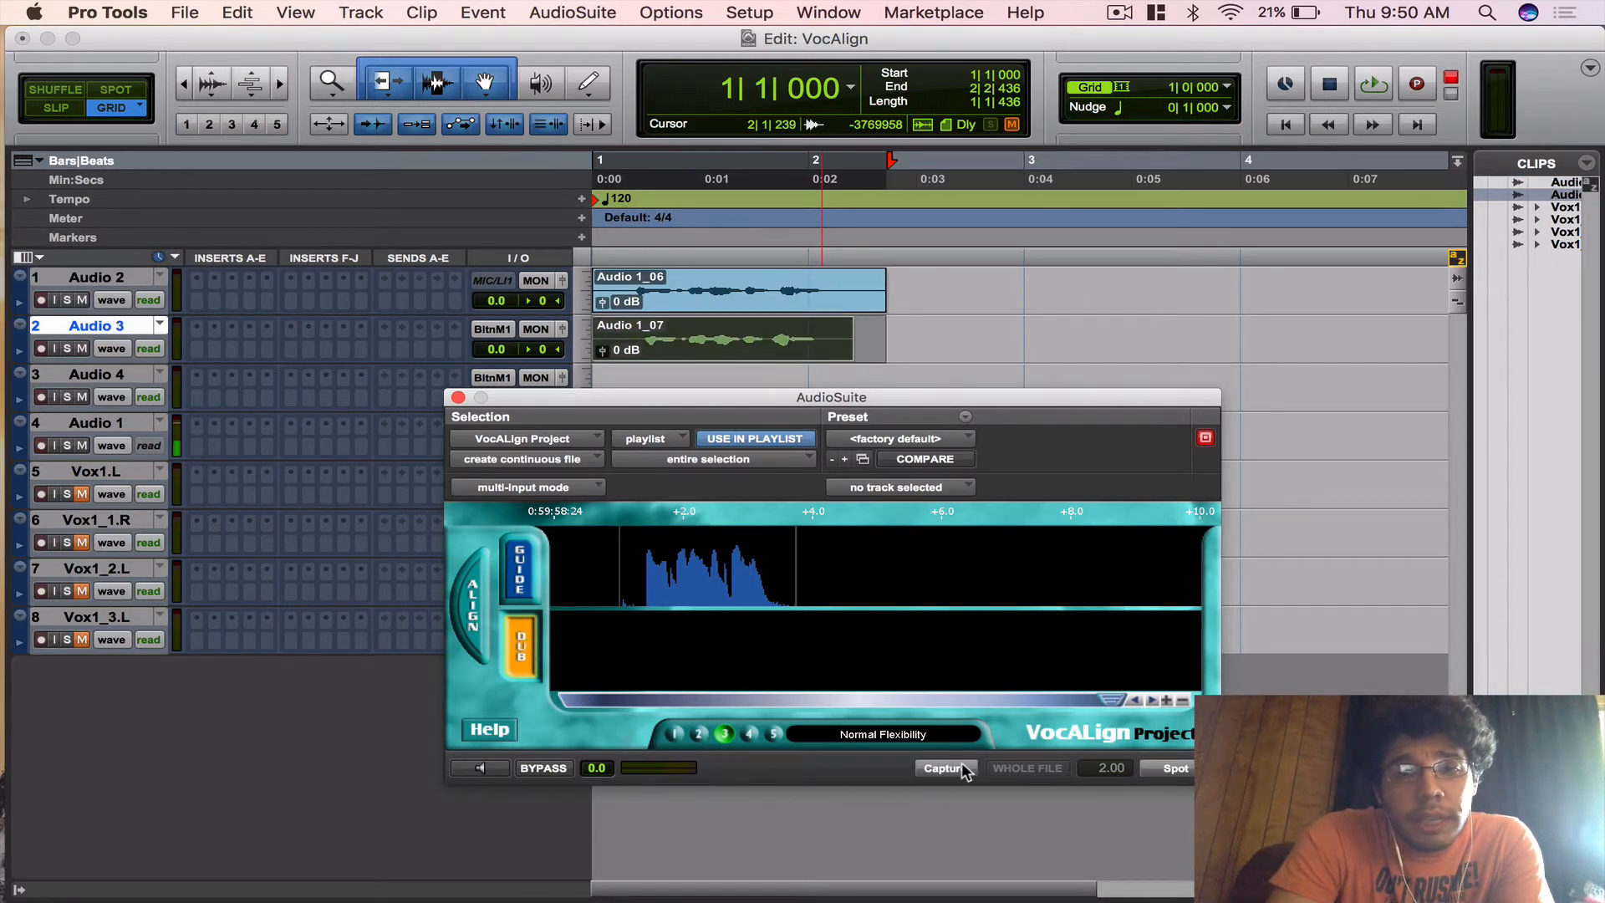
# - Capture the Audio 3 double as the dub and spot the aligned clip as Audio 1-VAProj_07
pyautogui.click(941, 767)
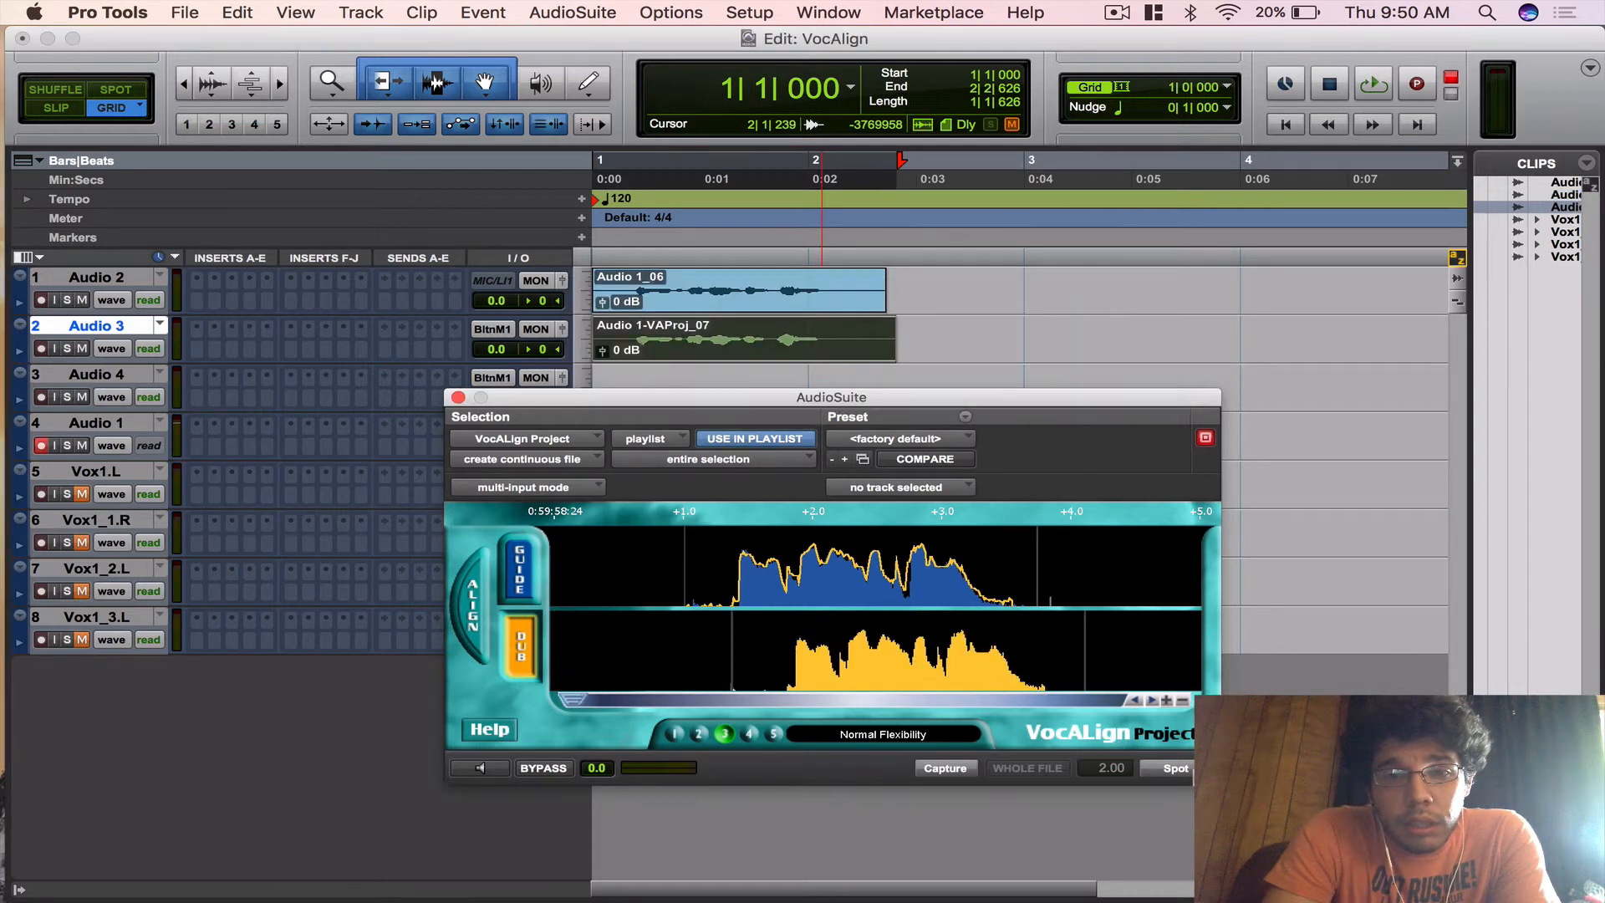
pyautogui.click(1373, 84)
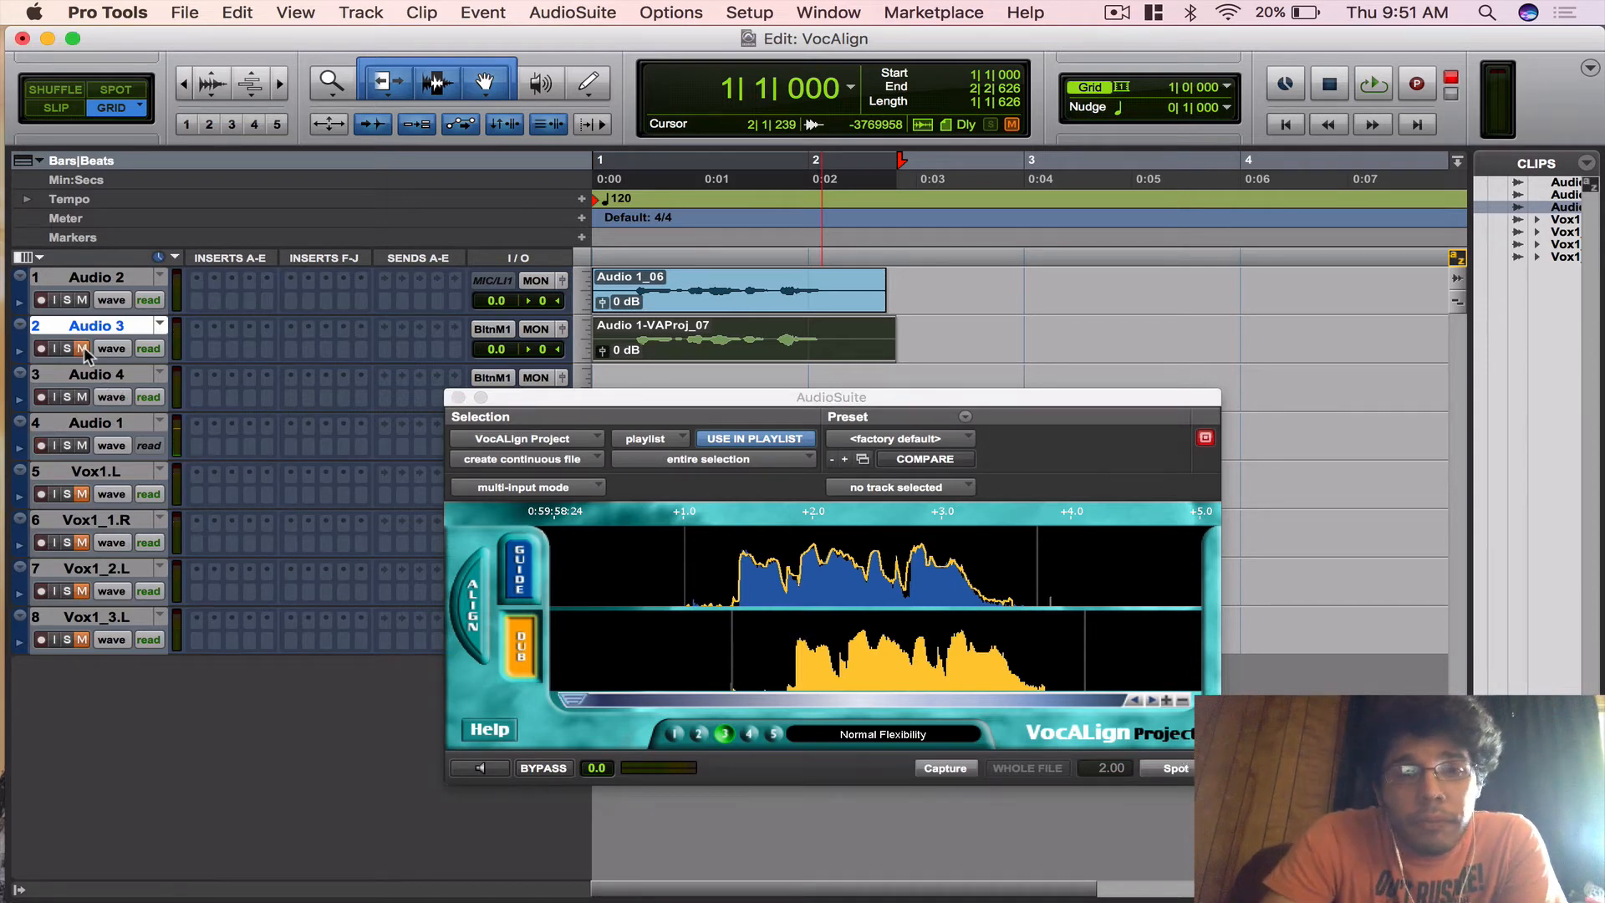
pyautogui.moveTo(84, 347)
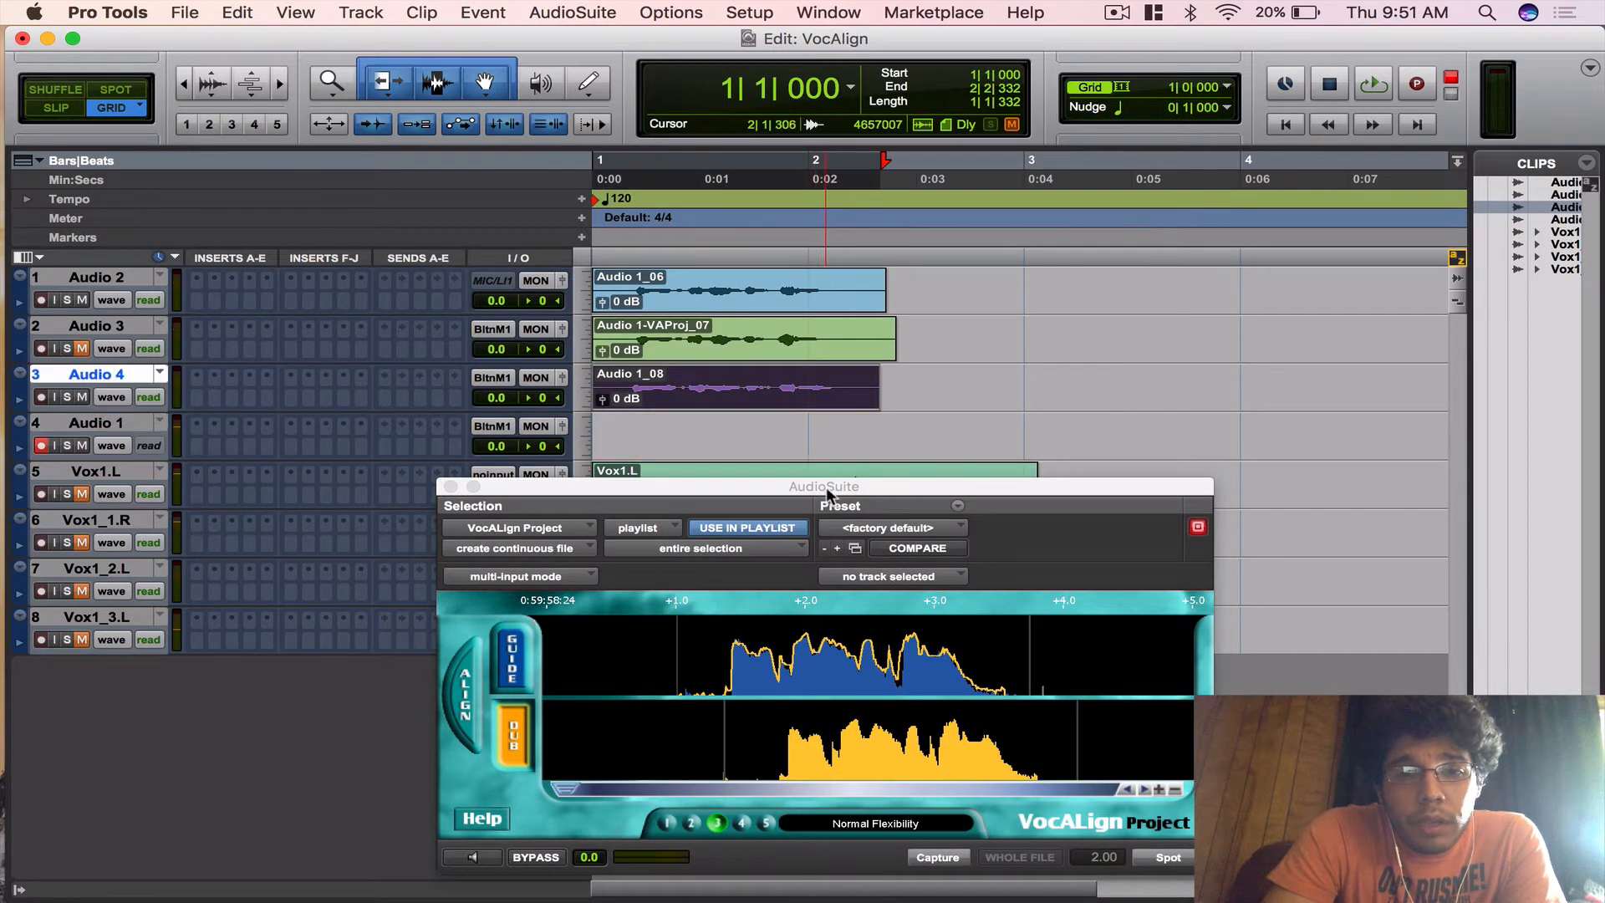
# - Uncover the third take on Audio 4 and record it for alignment to the guide
pyautogui.moveTo(824, 486); pyautogui.dragTo(812, 409)
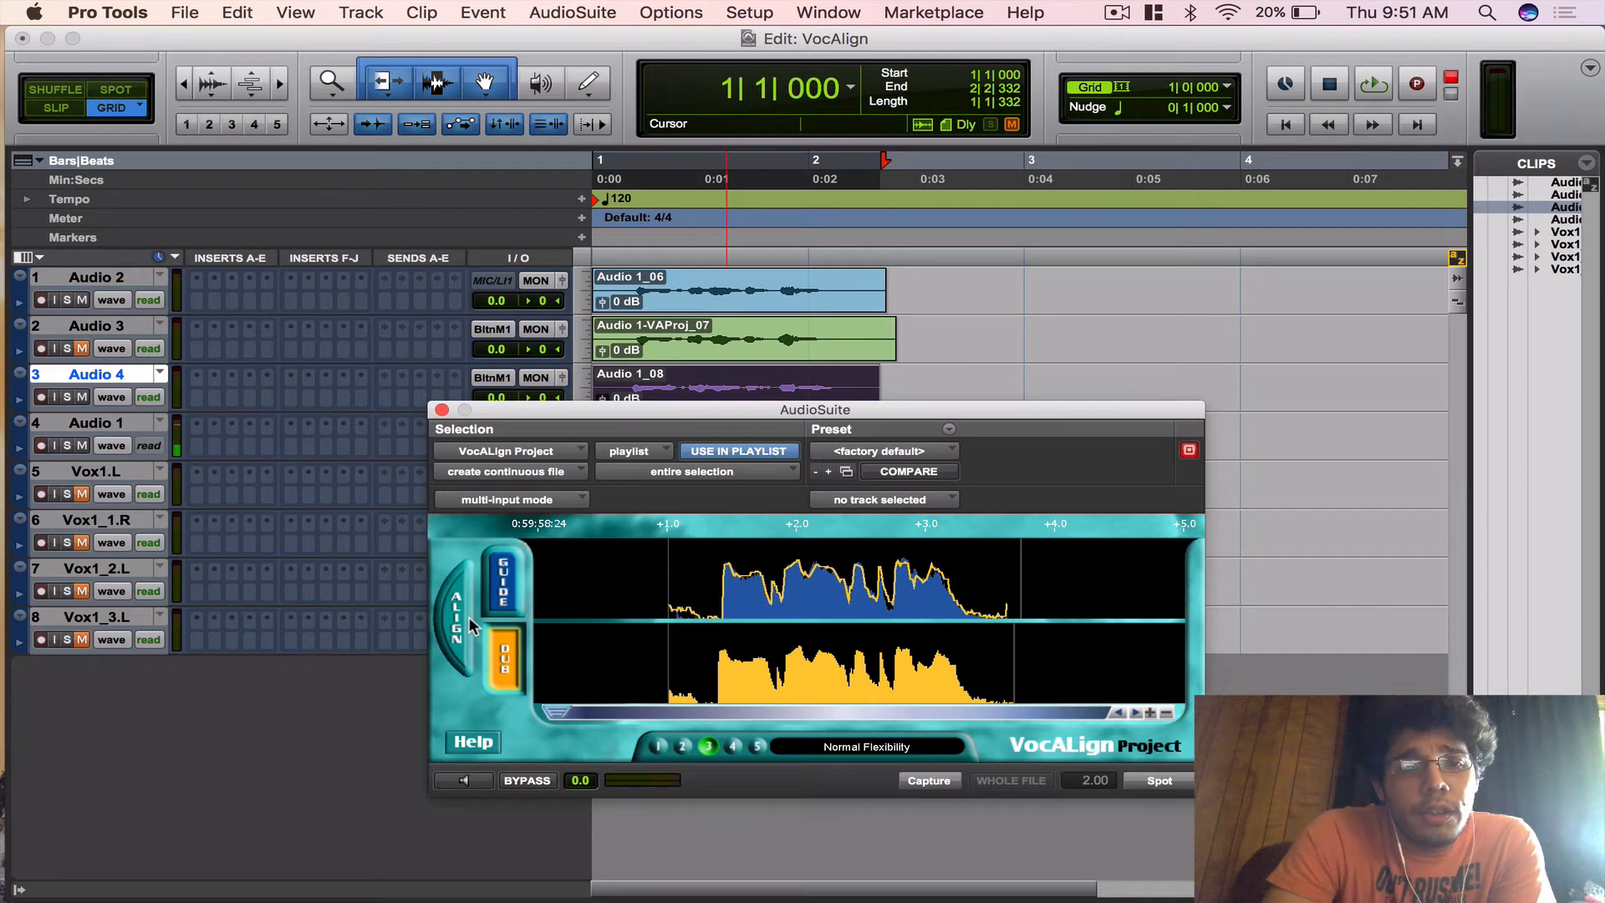
pyautogui.click(1416, 84)
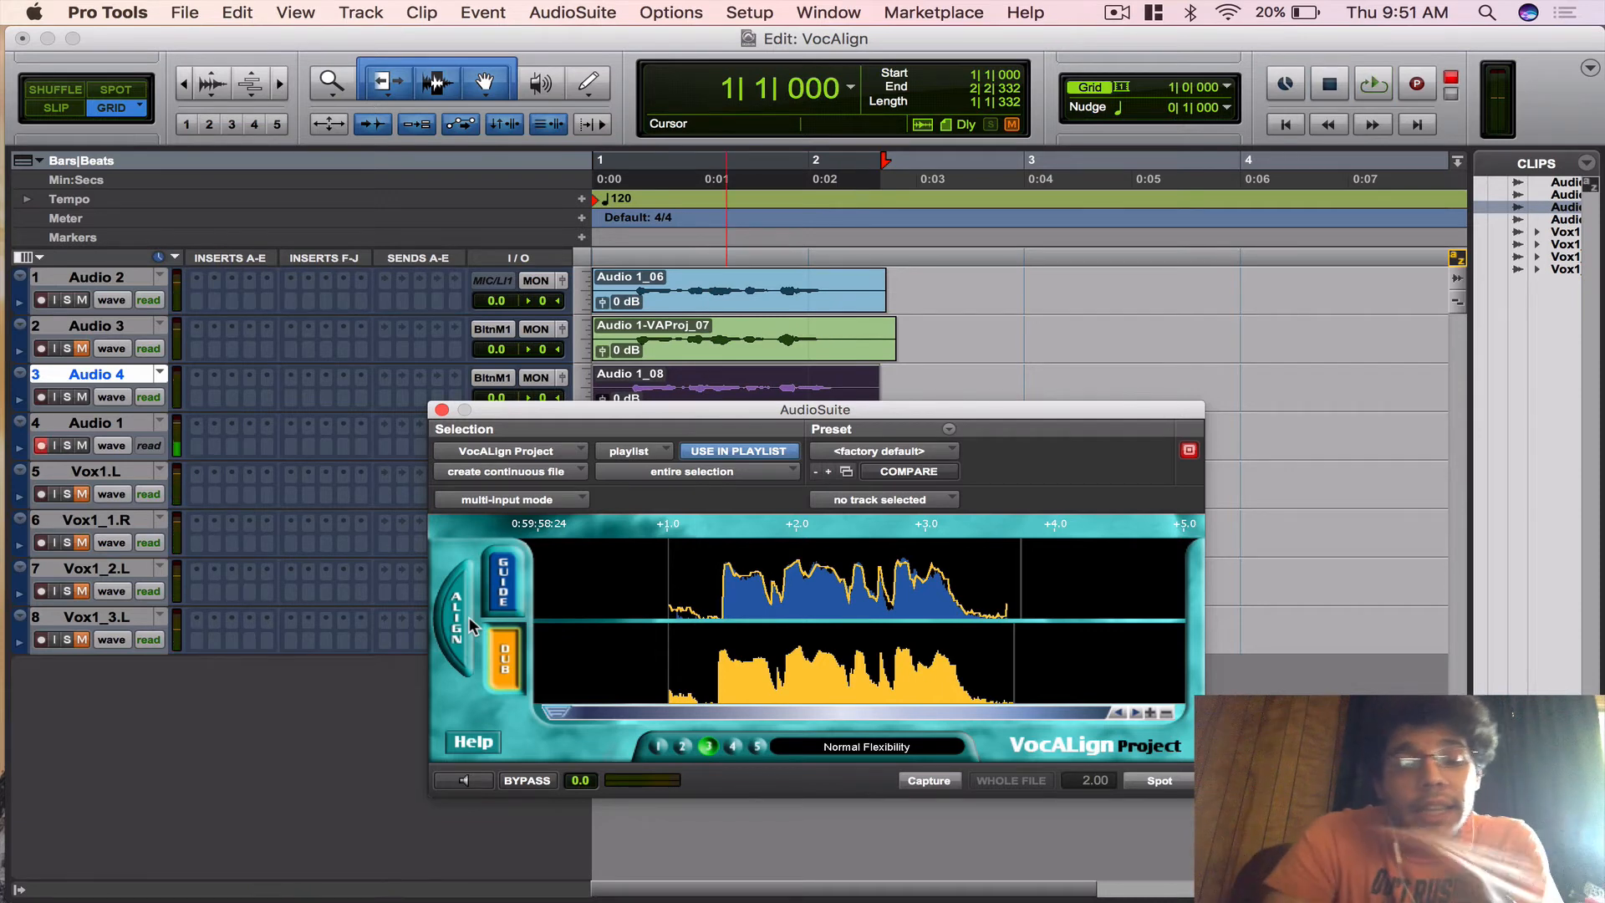
pyautogui.moveTo(486, 650)
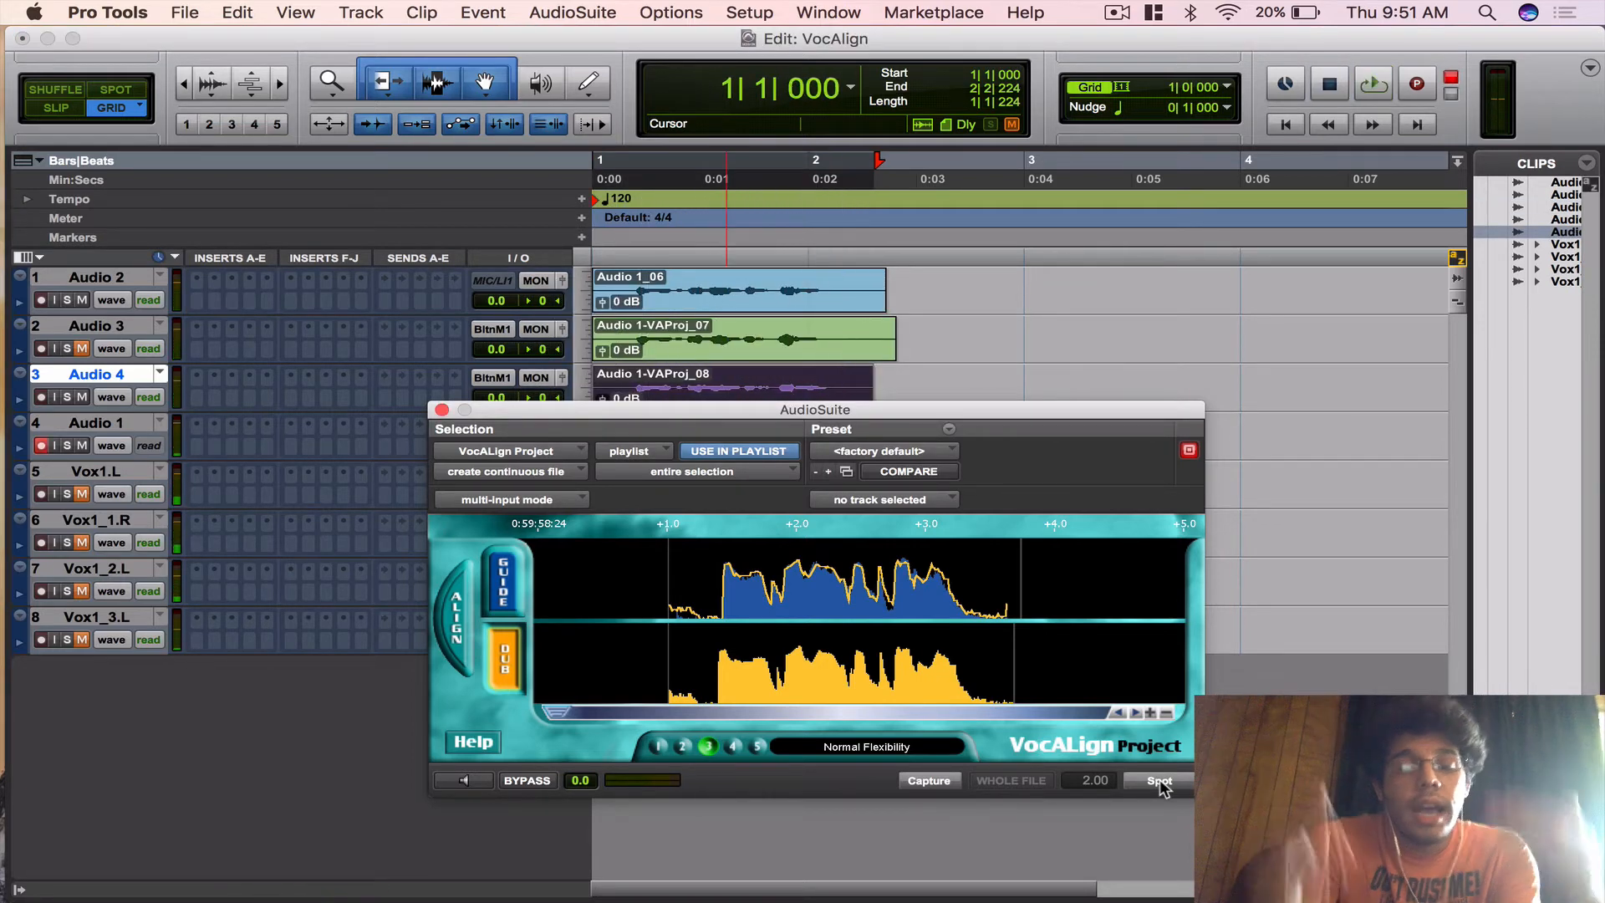
pyautogui.moveTo(941, 517)
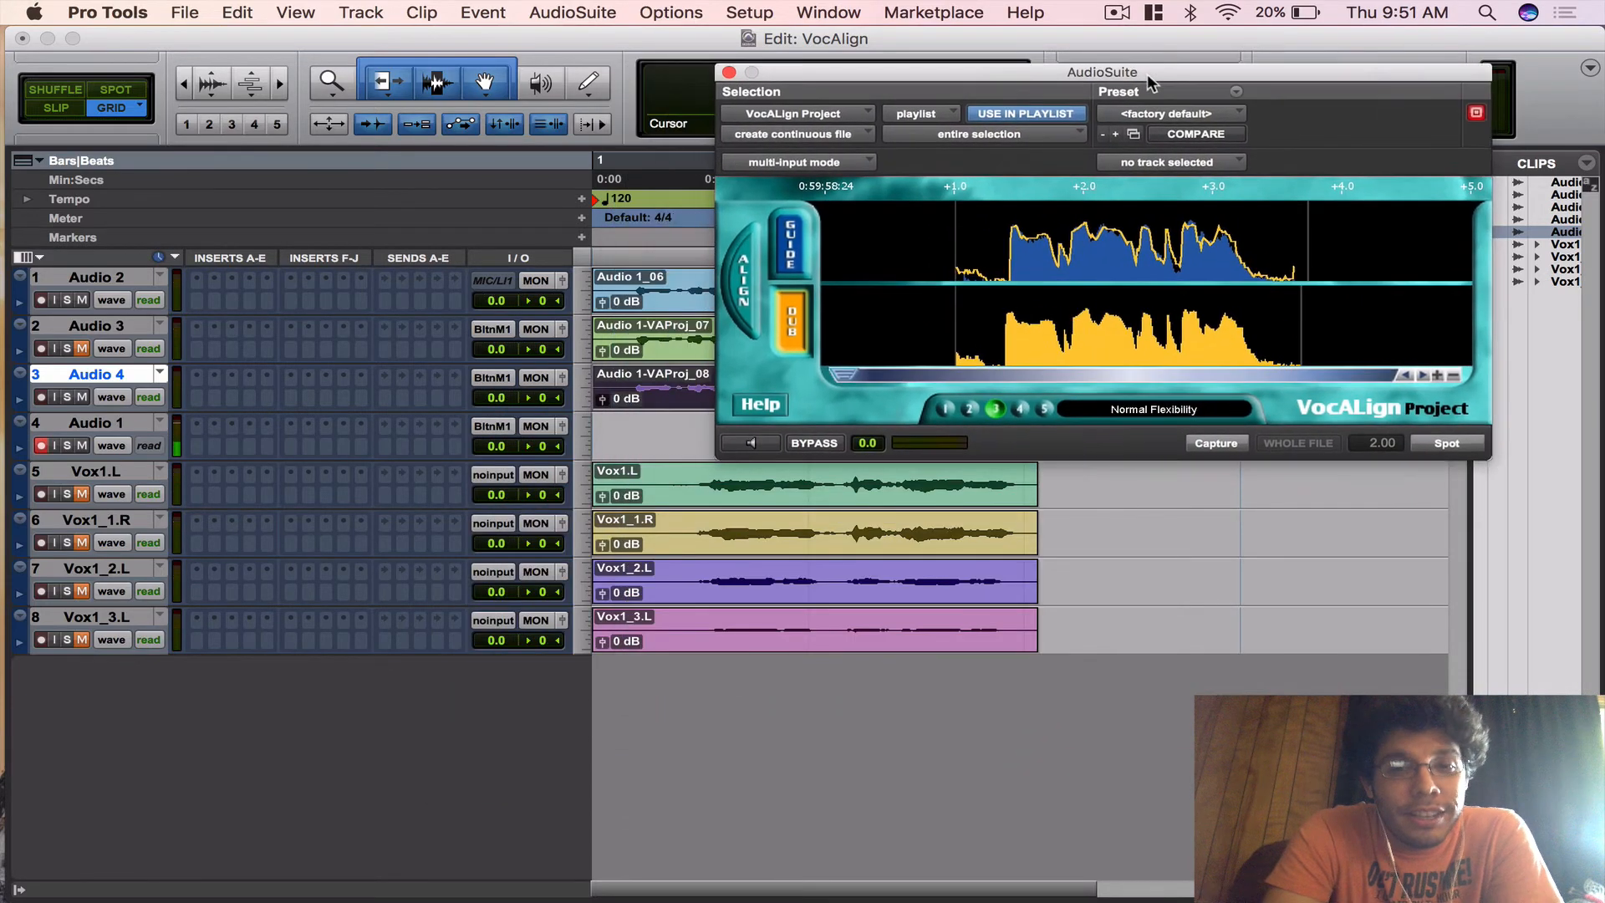
# - Move the VocALign window off the Vox1 tracks so they can be unmuted
pyautogui.moveTo(1102, 72); pyautogui.dragTo(973, 70)
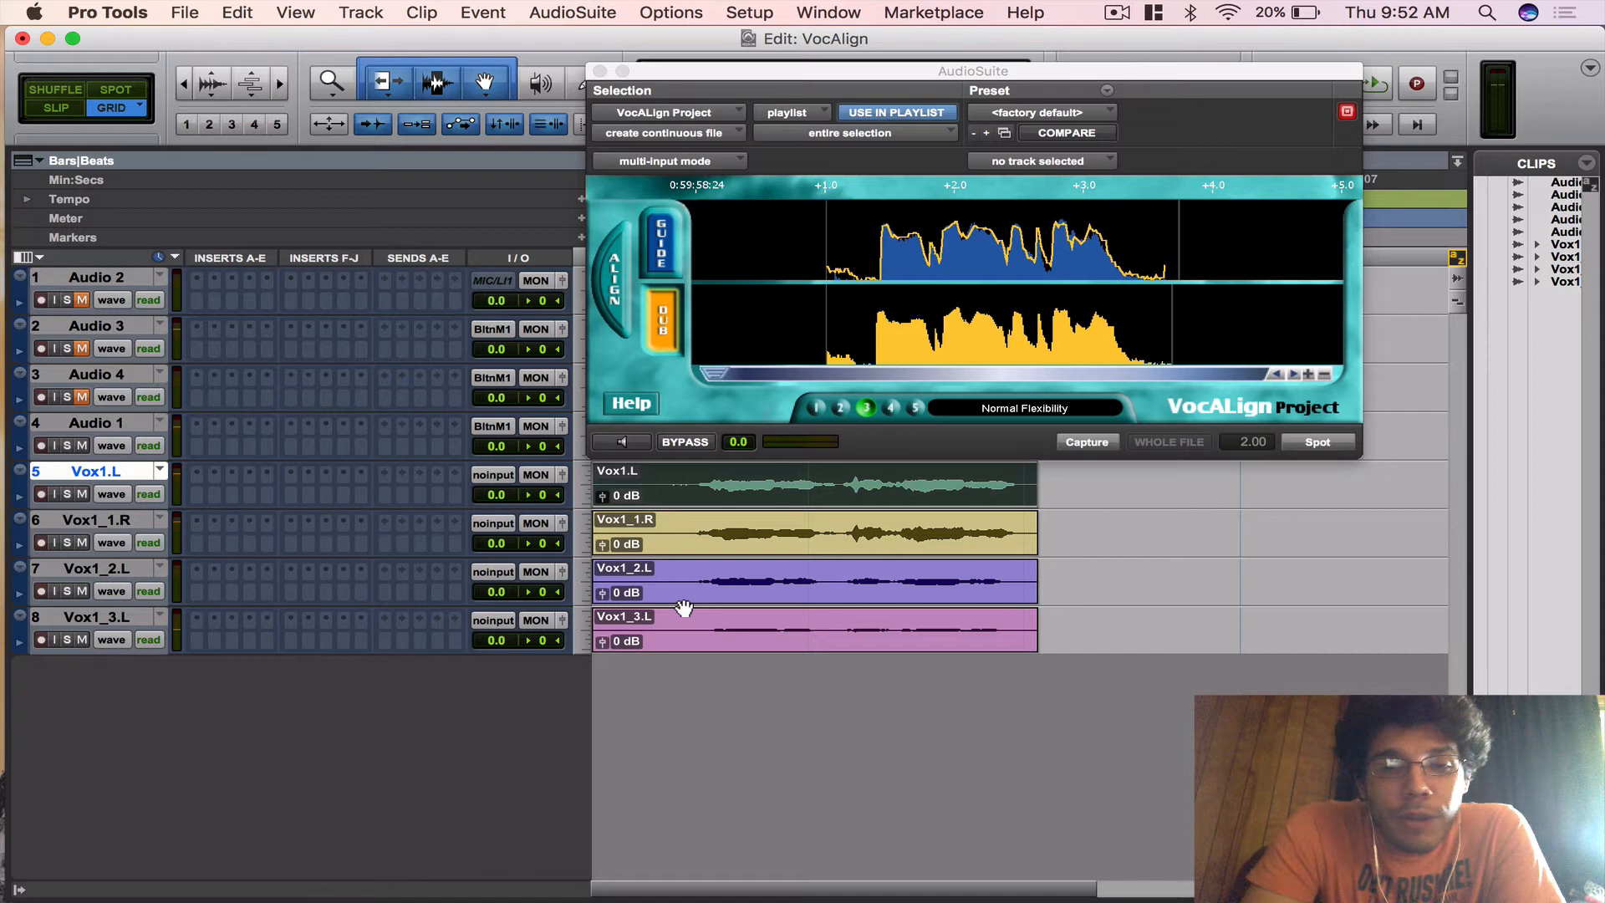
pyautogui.moveTo(660, 614)
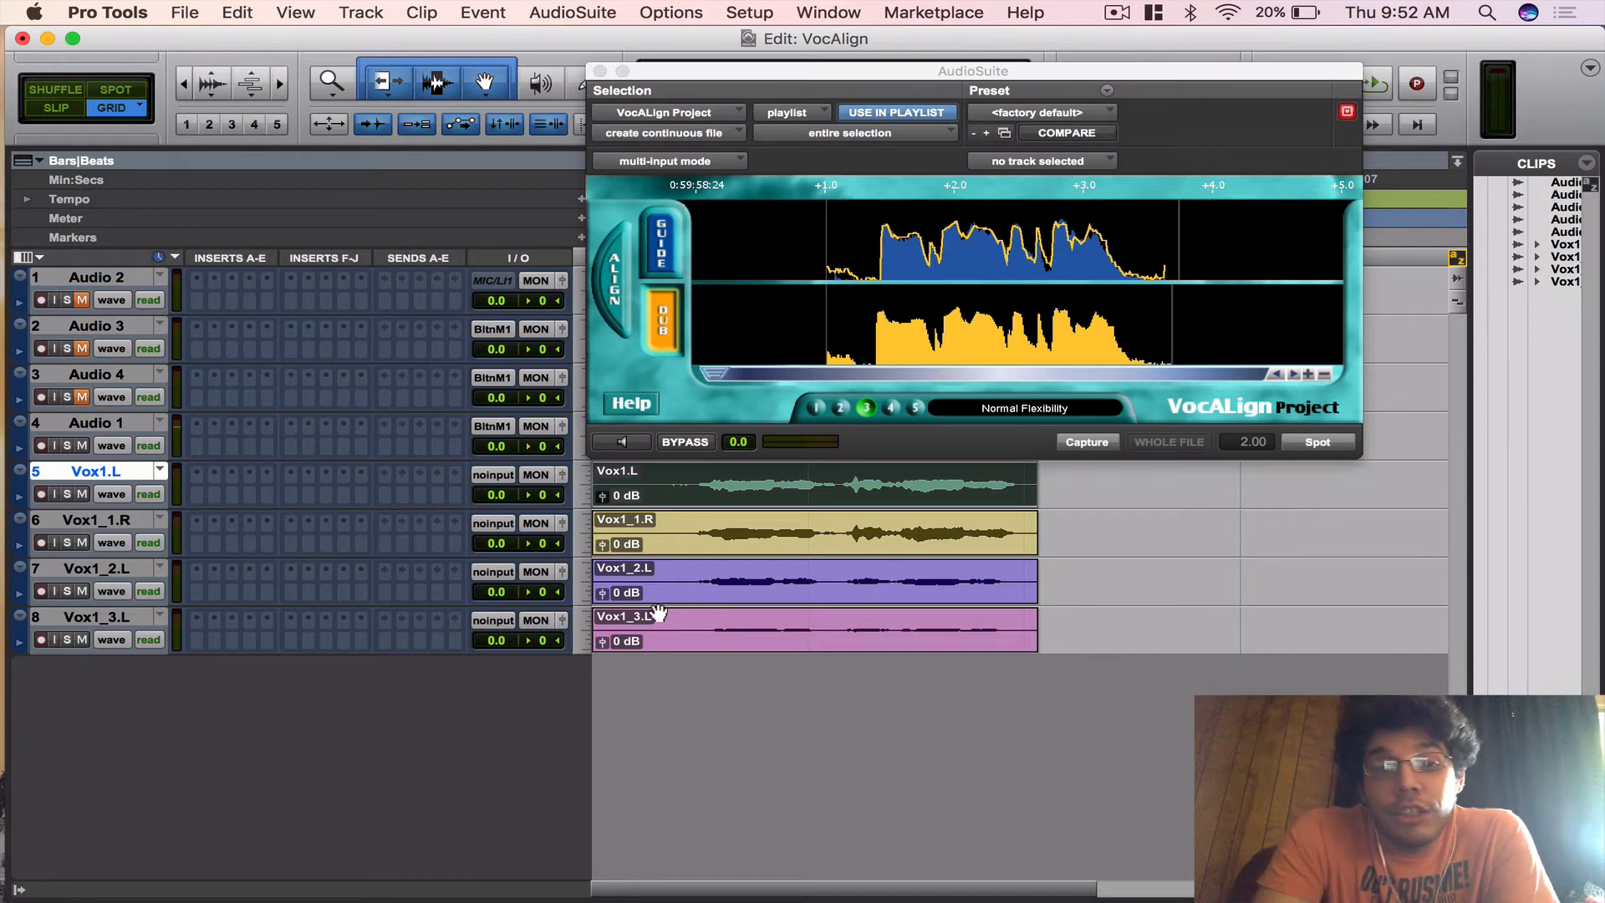
pyautogui.moveTo(1083, 269)
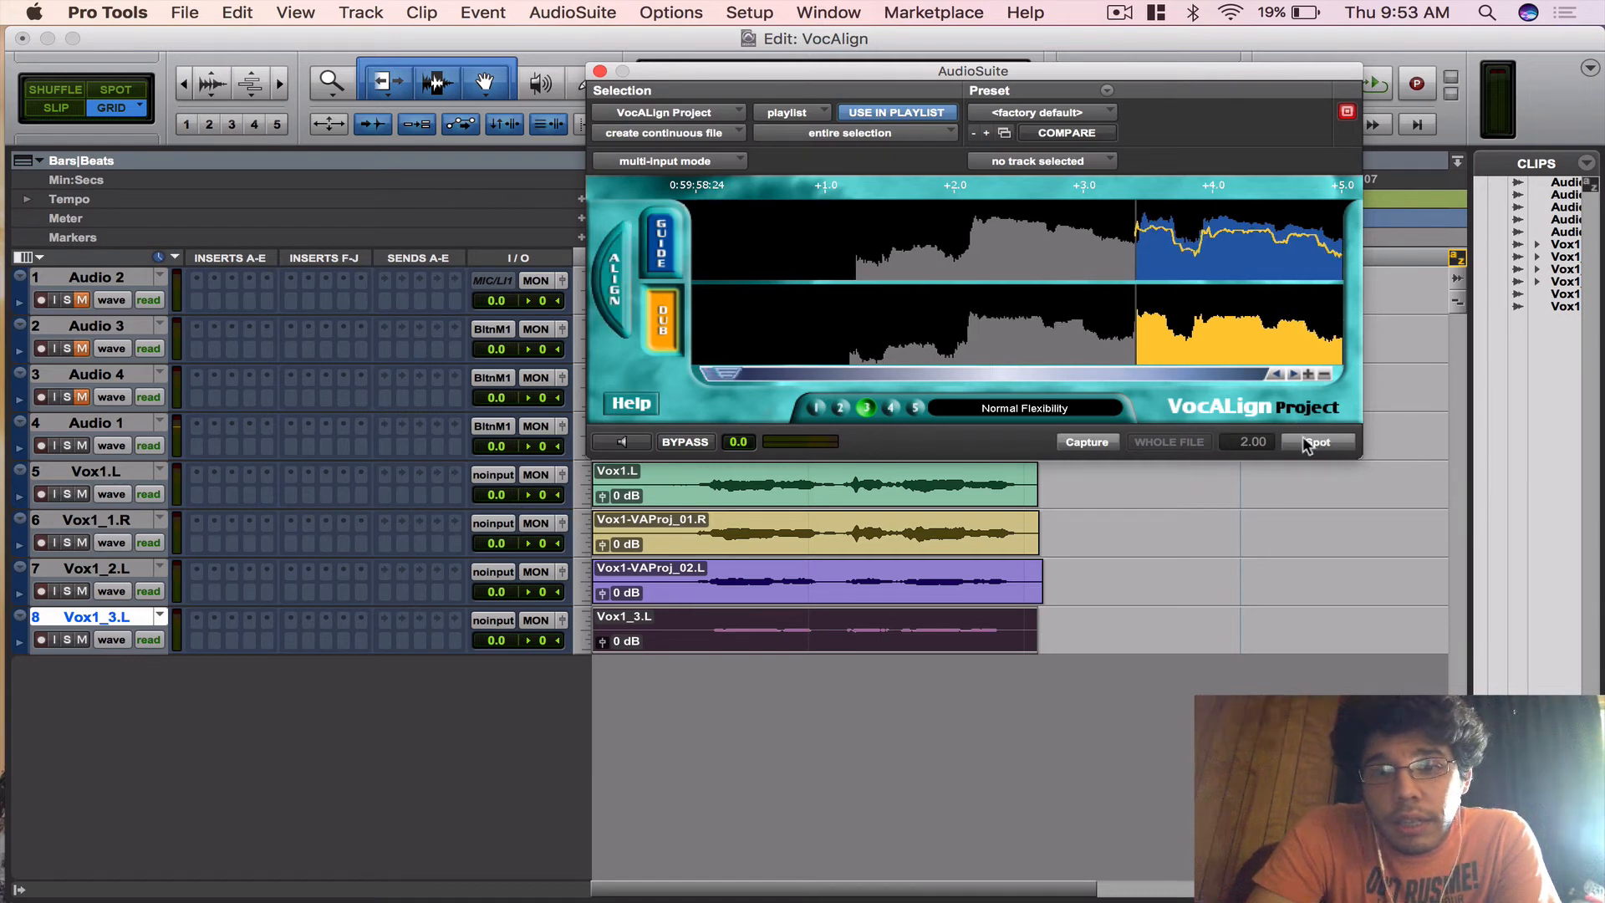
# - Spot the aligned third Vox1 double into its track as Vox1-VAProj_03.L
pyautogui.click(1319, 441)
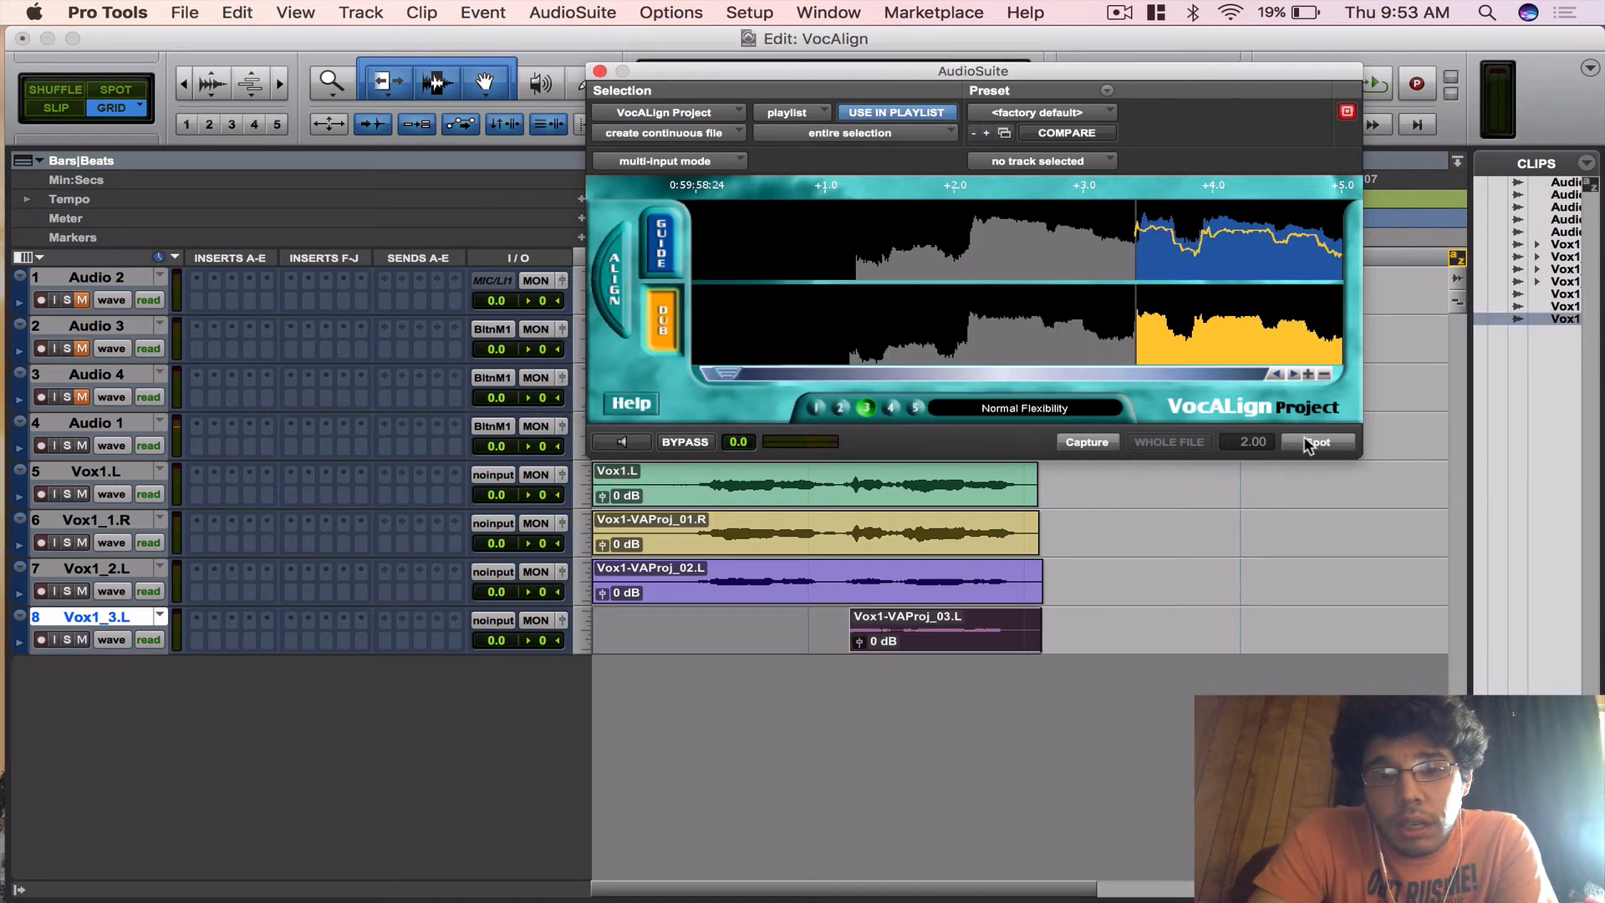